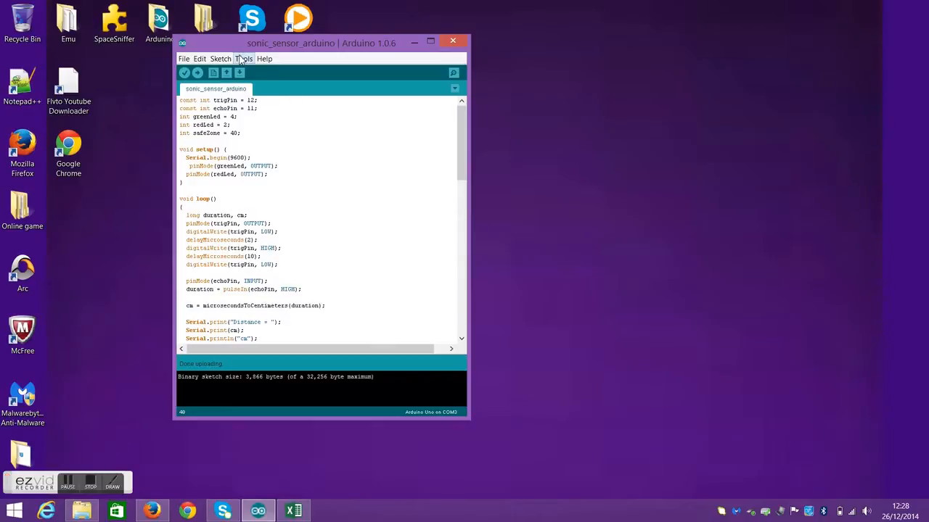
- Open the Serial Monitor from the Tools menu and toggle Autoscroll on then off to read the output
{"action": "left_click", "coordinate": [244, 58]}
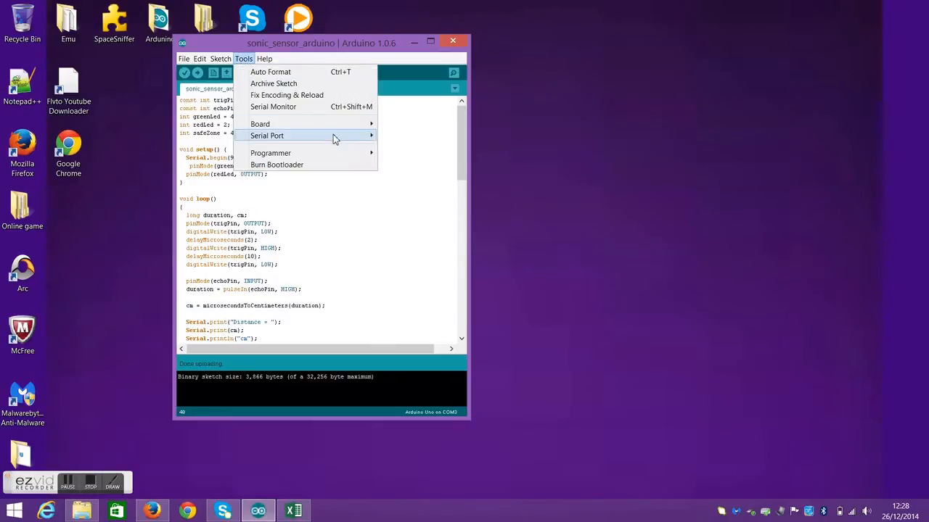
{"action": "left_click", "coordinate": [273, 108]}
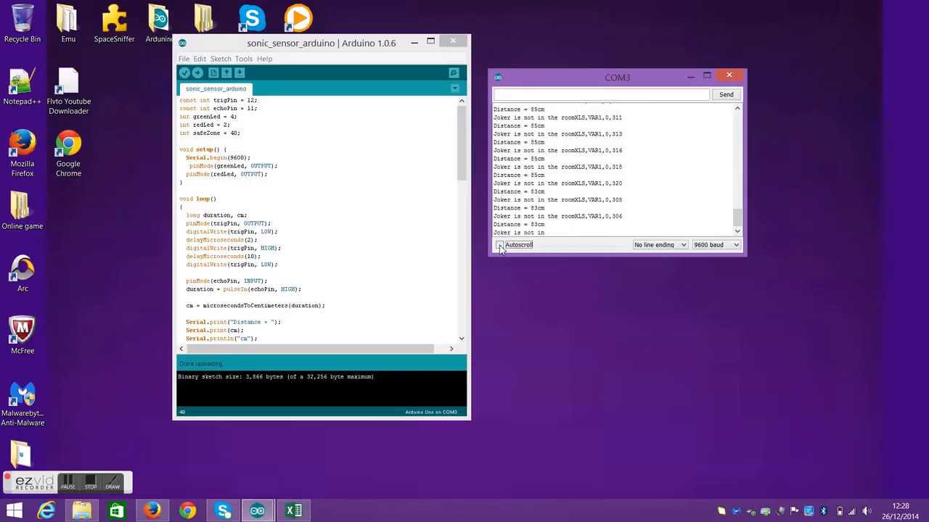
{"action": "left_click", "coordinate": [499, 244]}
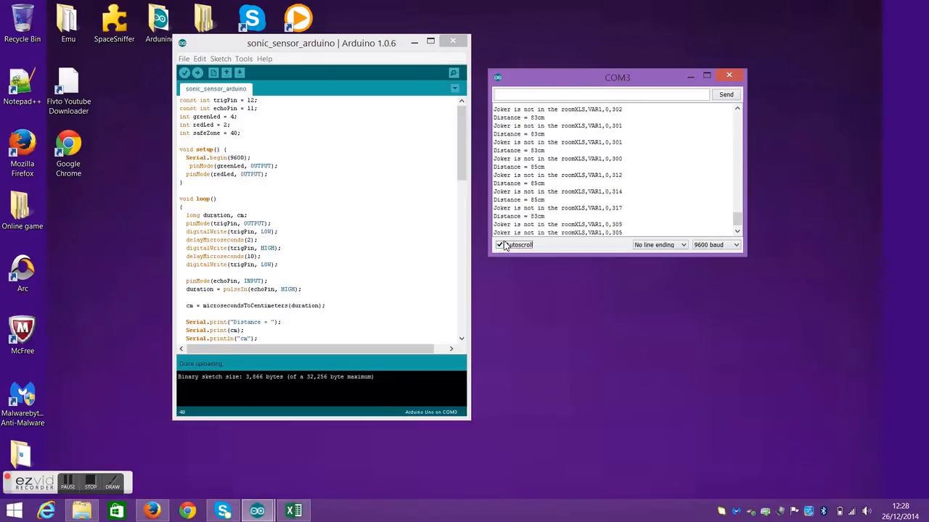
{"action": "left_click", "coordinate": [499, 244]}
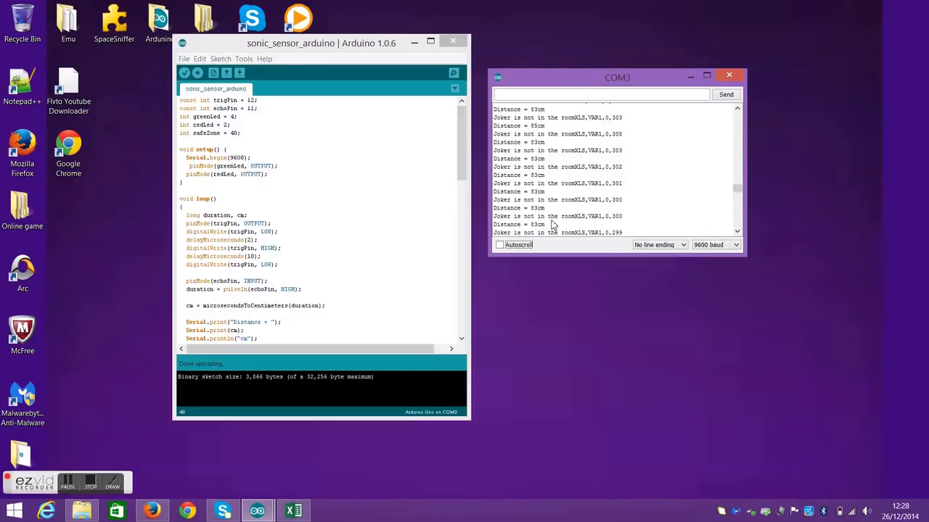
{"action": "mouse_move", "coordinate": [508, 220]}
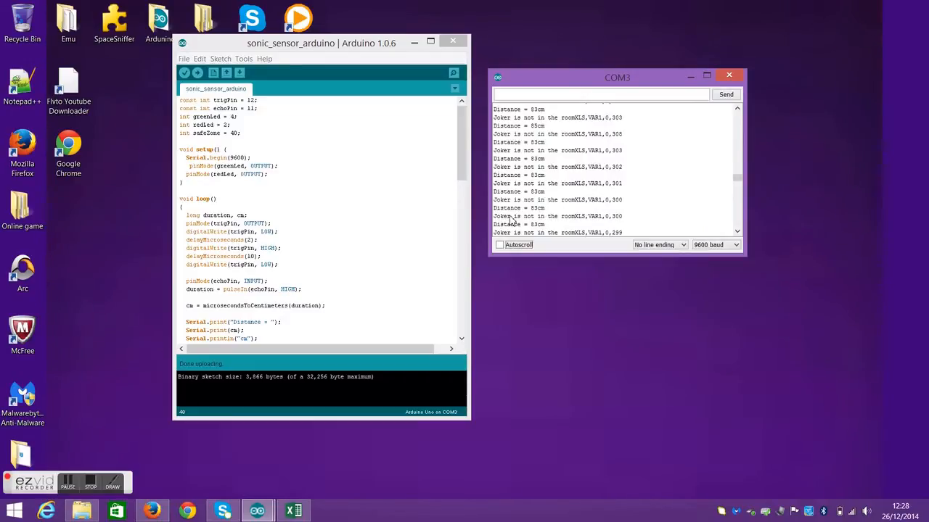
- Scroll to the if (cm > safeZone) block, then re-enable Autoscroll in the Serial Monitor
{"action": "scroll", "scroll_direction": "down", "scroll_amount": 3}
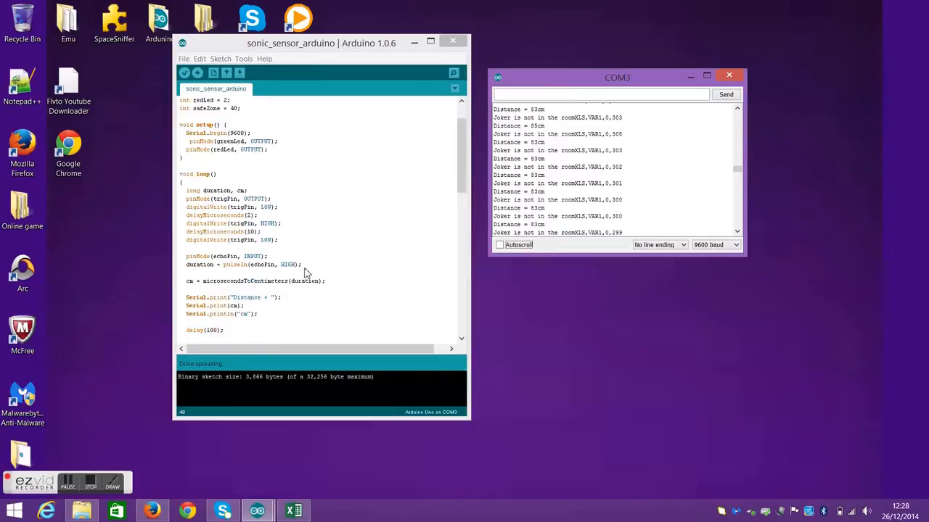
{"action": "scroll", "scroll_direction": "down", "scroll_amount": 3}
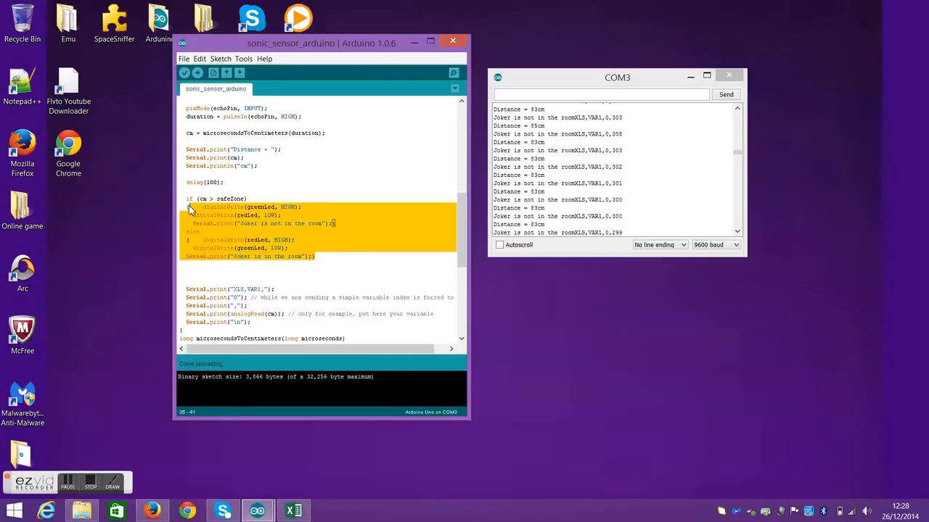
{"action": "mouse_move", "coordinate": [201, 215]}
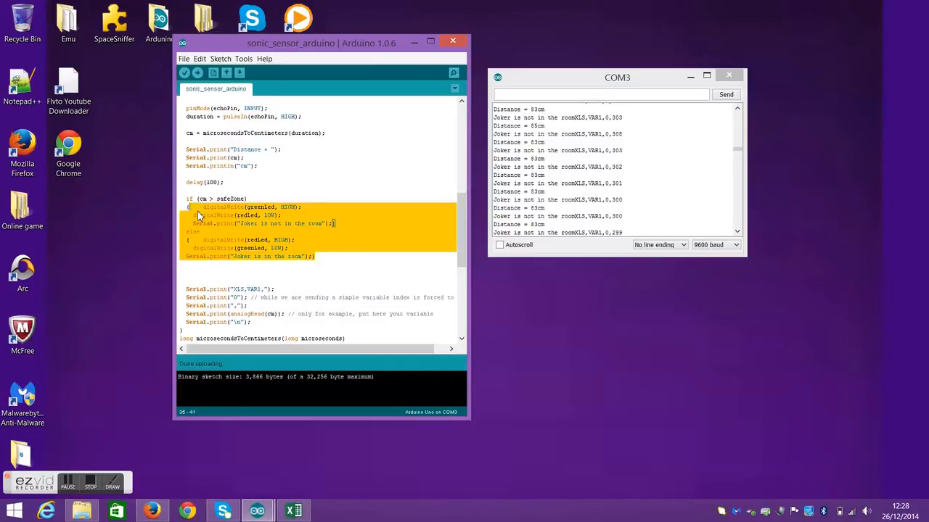
{"action": "left_click", "coordinate": [349, 252]}
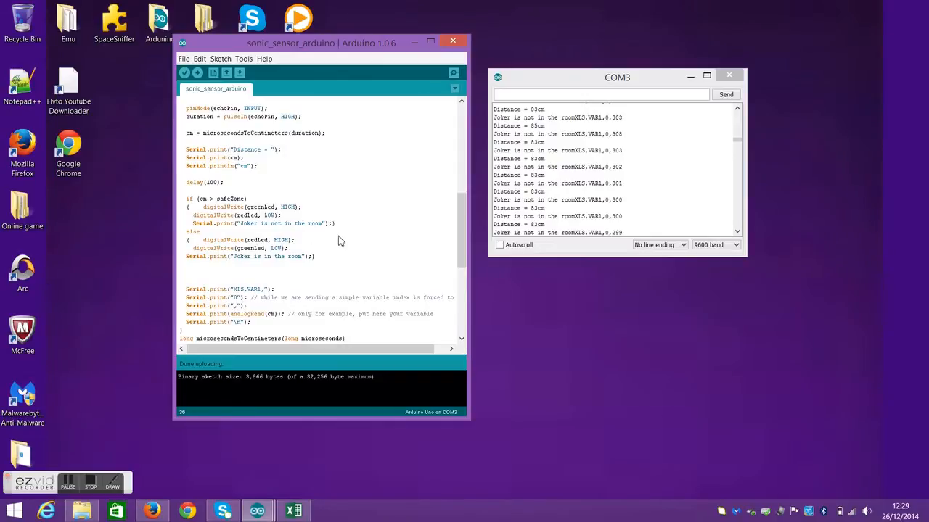
{"action": "mouse_move", "coordinate": [486, 259]}
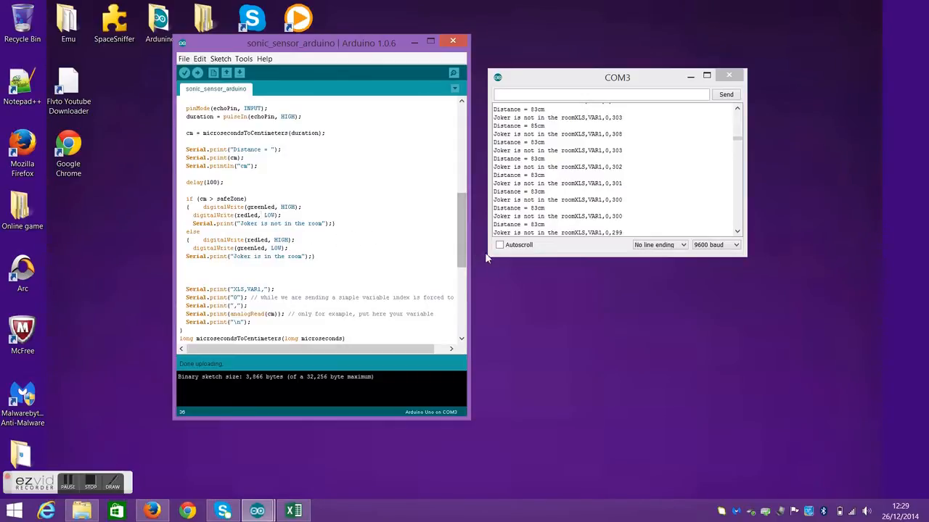
{"action": "left_click", "coordinate": [499, 243]}
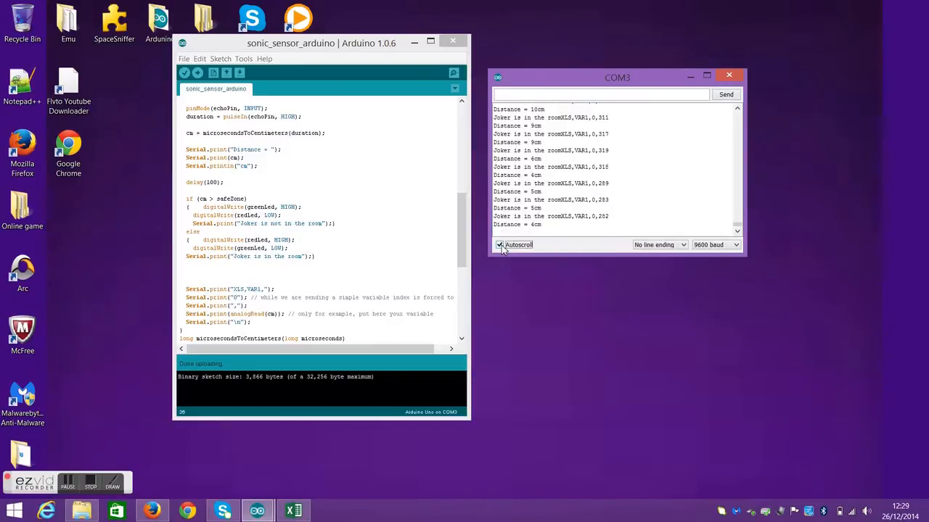
{"action": "left_click", "coordinate": [499, 244]}
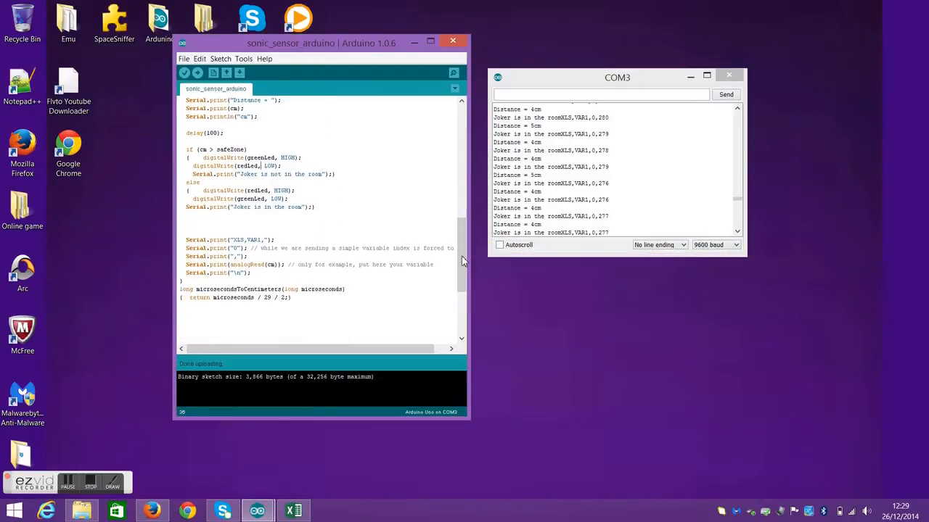
- Scroll to the Serial.print("CLS,VAR1,") lines and close the Serial Monitor to free the port
{"action": "scroll", "scroll_direction": "down", "scroll_amount": 3}
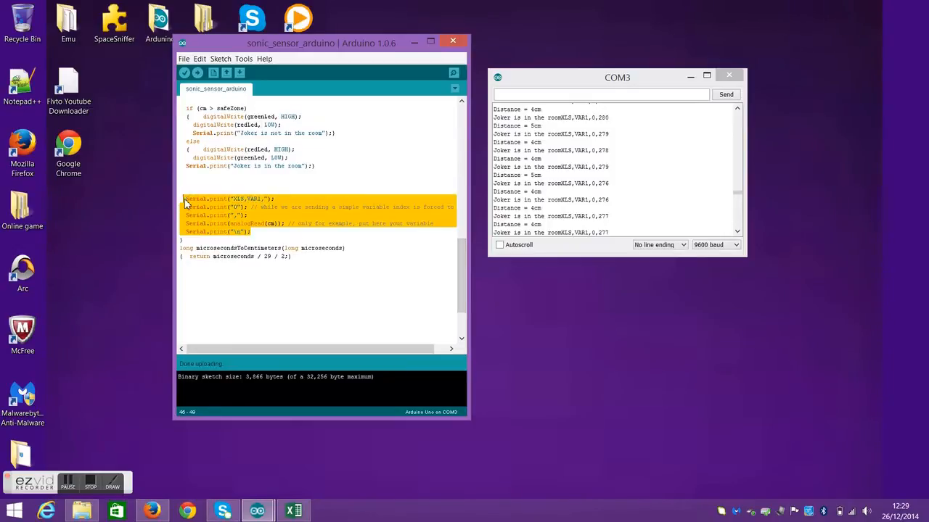
{"action": "mouse_move", "coordinate": [397, 209]}
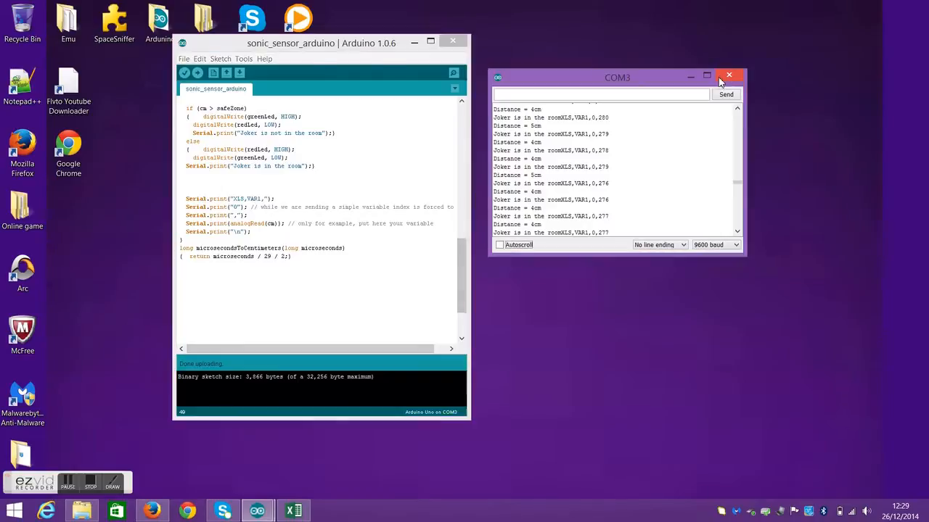
{"action": "left_click", "coordinate": [293, 511]}
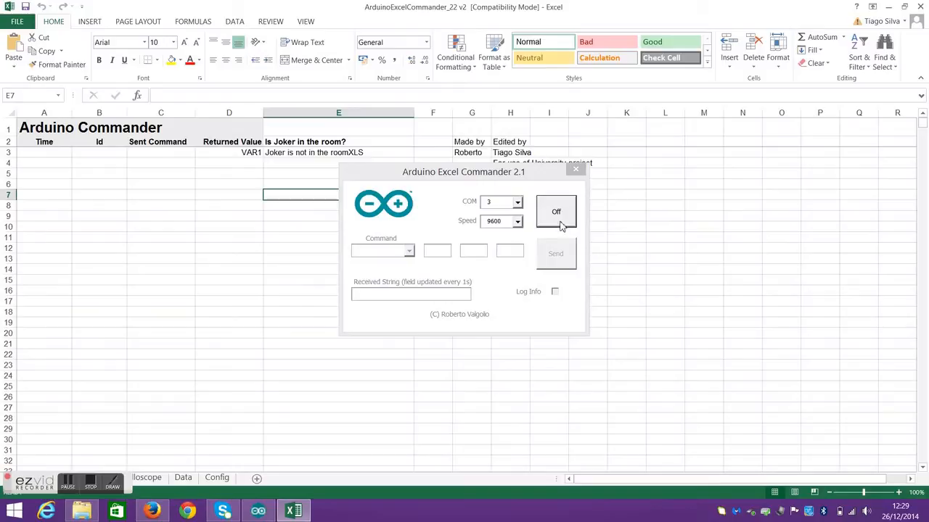
- Connect the Commander on COM 3, choose the myFunction command and enable Log Info, acknowledging the clear-sheet notice
{"action": "left_click", "coordinate": [555, 212]}
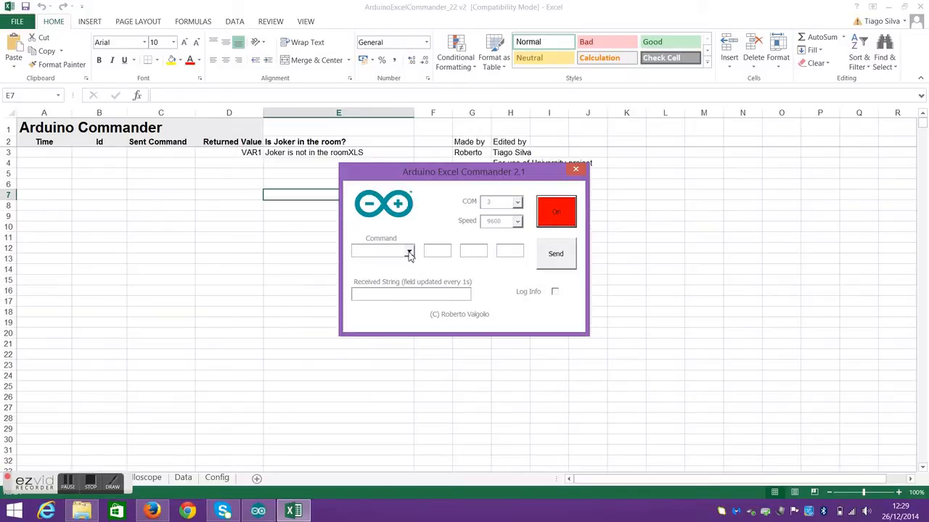
{"action": "left_click", "coordinate": [409, 249]}
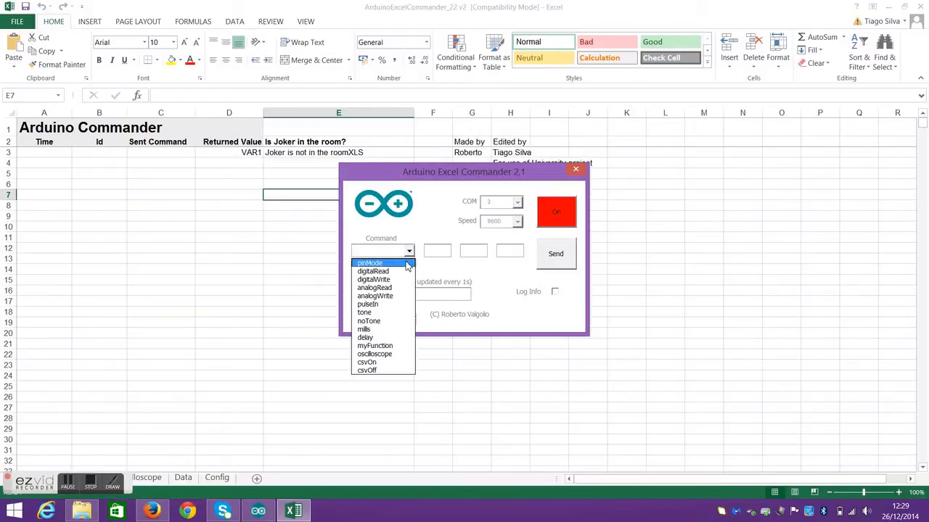
{"action": "mouse_move", "coordinate": [374, 345]}
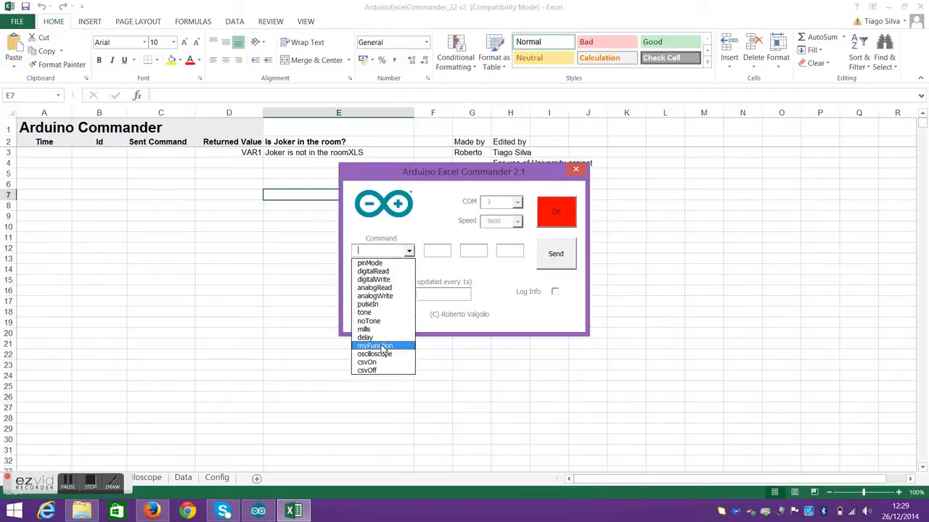
{"action": "left_click", "coordinate": [375, 346]}
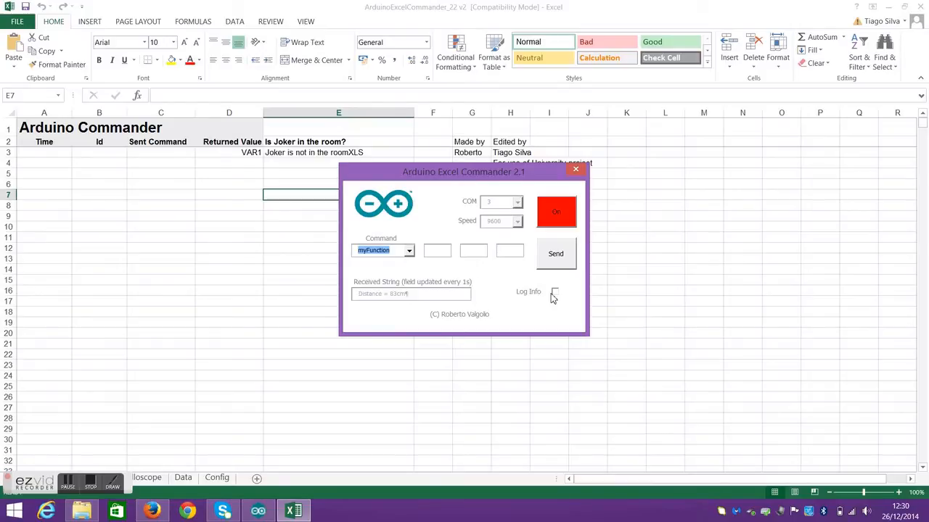
{"action": "left_click", "coordinate": [528, 290]}
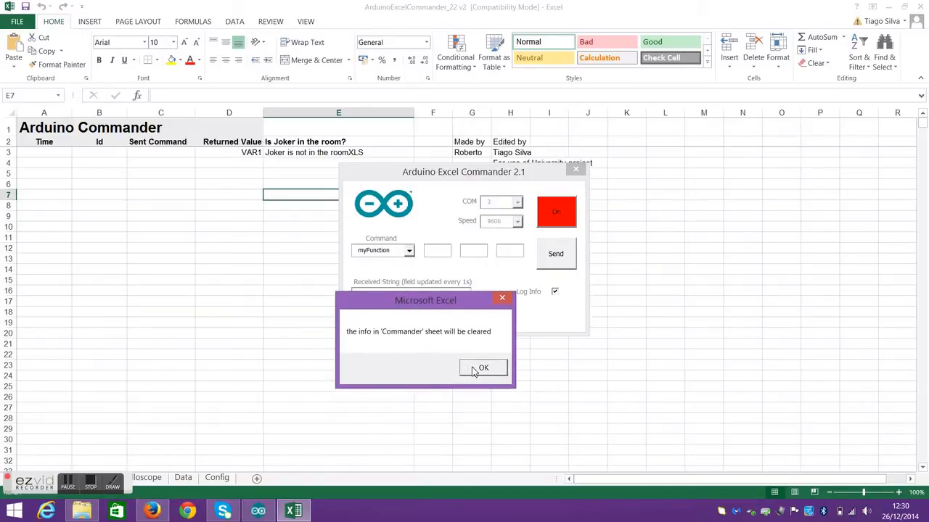
{"action": "left_click", "coordinate": [482, 369]}
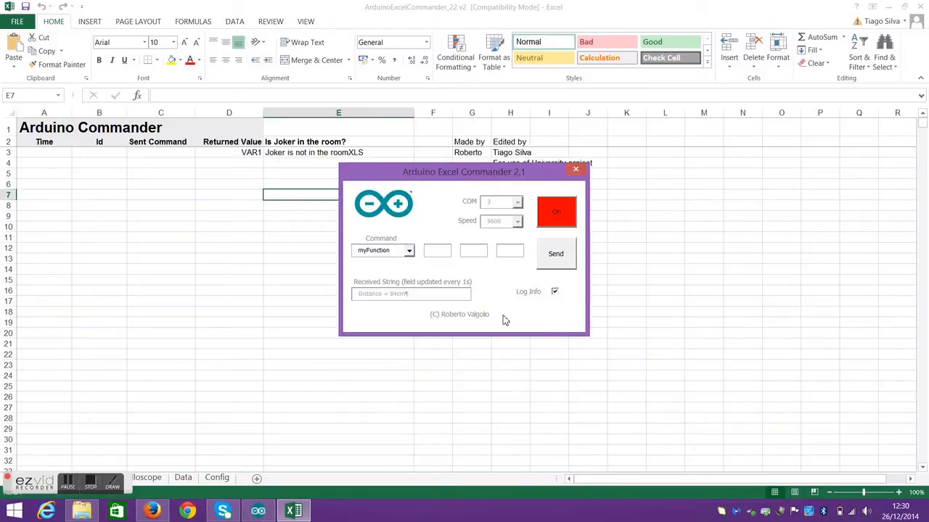
{"action": "mouse_move", "coordinate": [511, 187]}
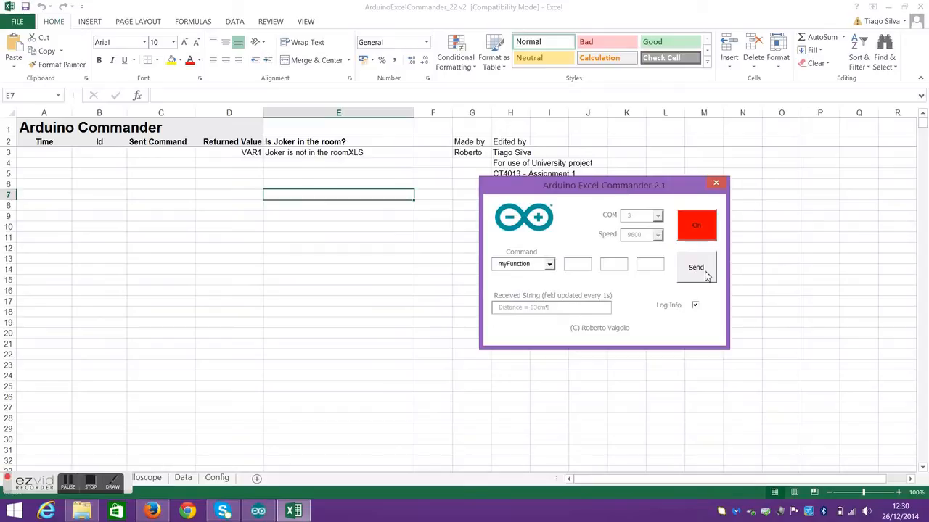
- Send myFunction twelve times, appending timestamped Joker-status rows to the Commander sheet
{"action": "left_click", "coordinate": [695, 267]}
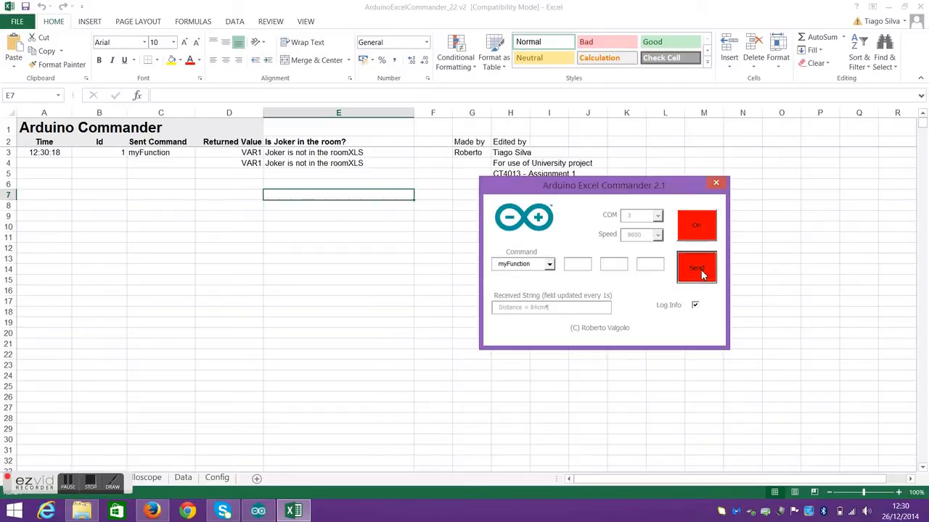
{"action": "left_click", "coordinate": [697, 267]}
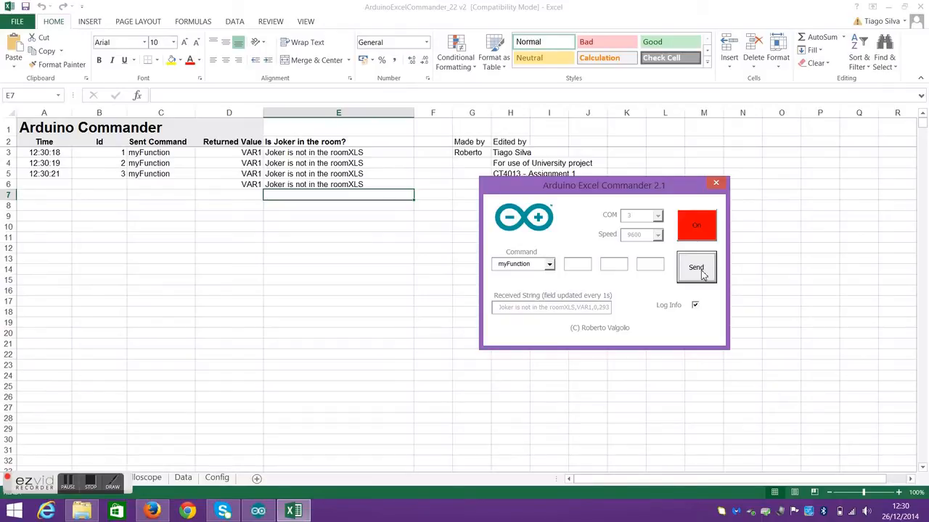
{"action": "left_click", "coordinate": [695, 267]}
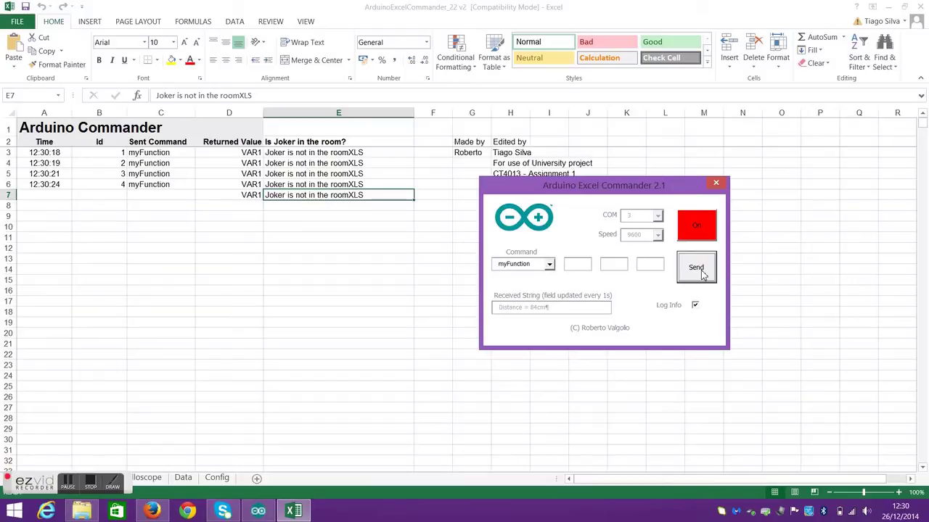
{"action": "left_click", "coordinate": [696, 267]}
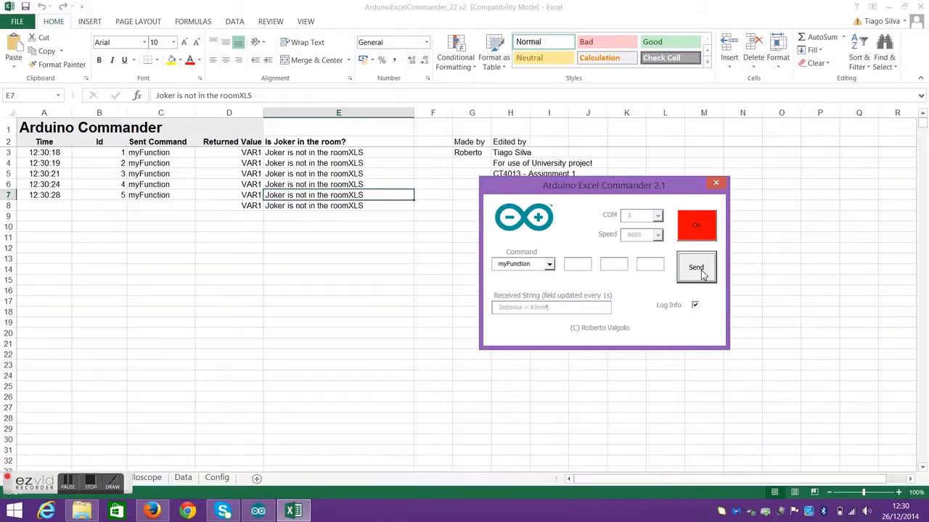
{"action": "left_click", "coordinate": [697, 267]}
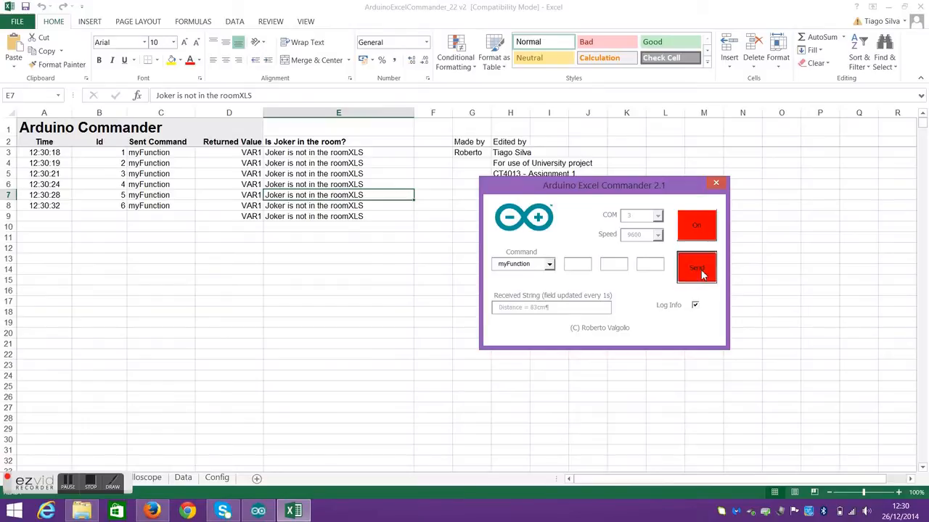
{"action": "left_click", "coordinate": [697, 267]}
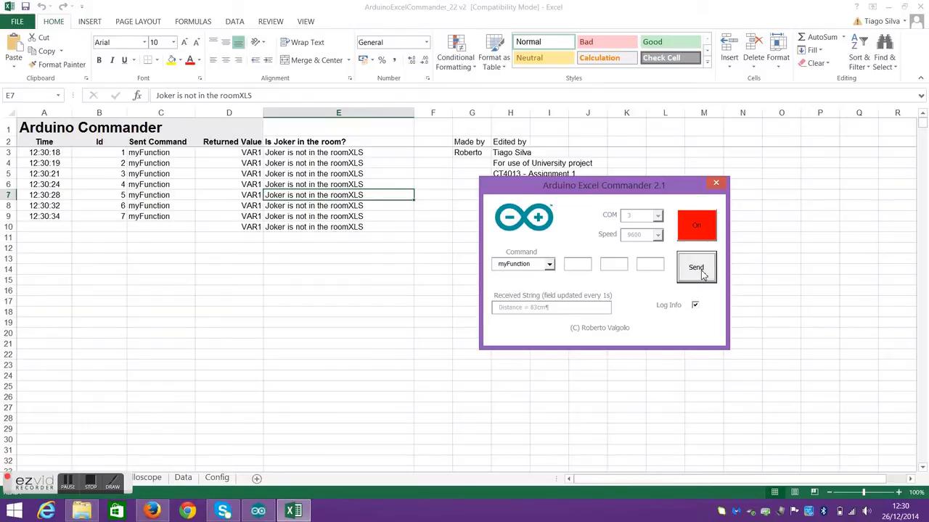
{"action": "left_click", "coordinate": [696, 267]}
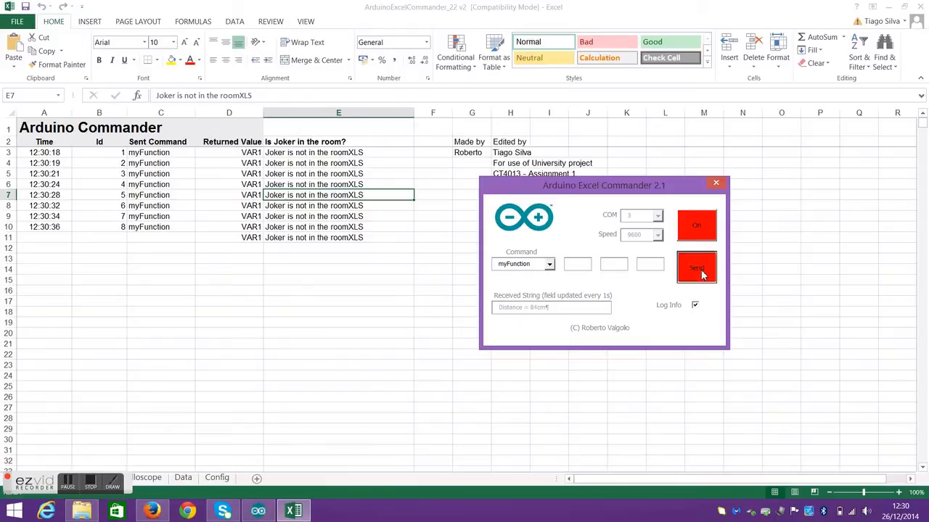
{"action": "left_click", "coordinate": [697, 267]}
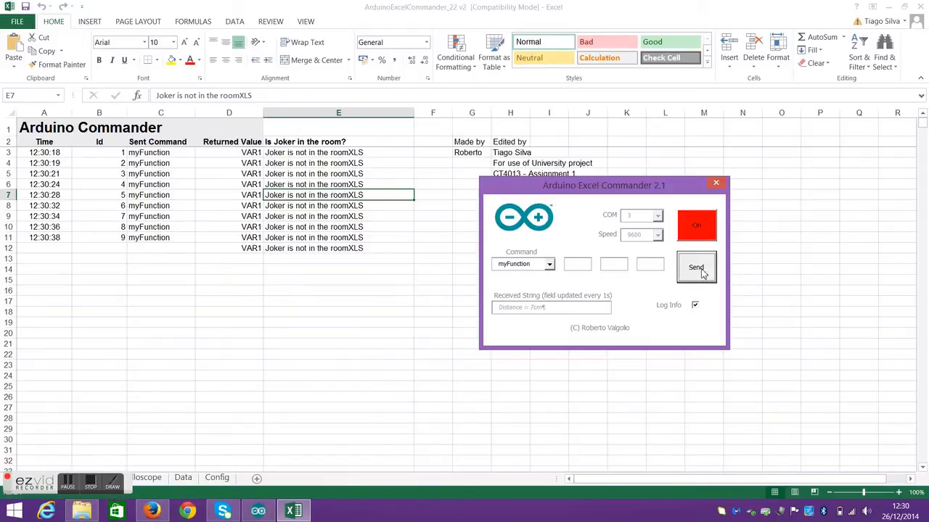
{"action": "left_click", "coordinate": [695, 267]}
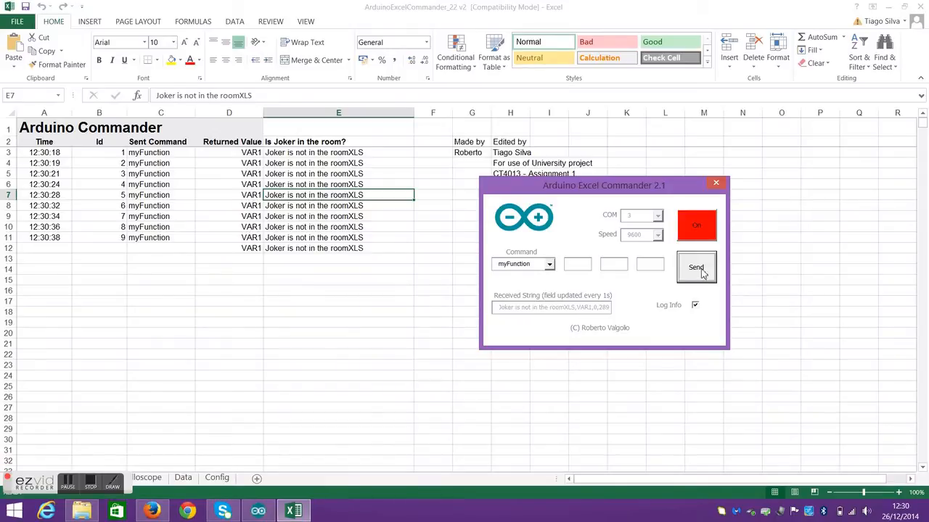
{"action": "left_click", "coordinate": [696, 267]}
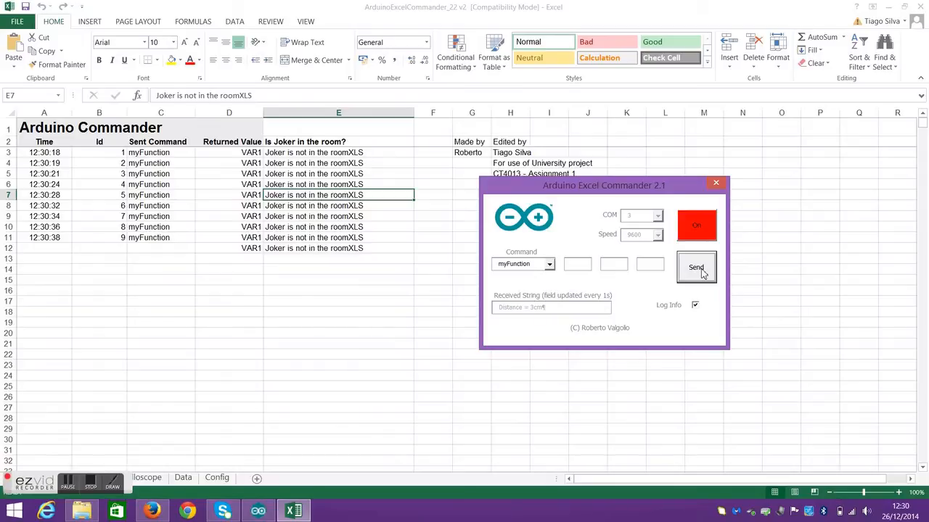
{"action": "left_click", "coordinate": [695, 267]}
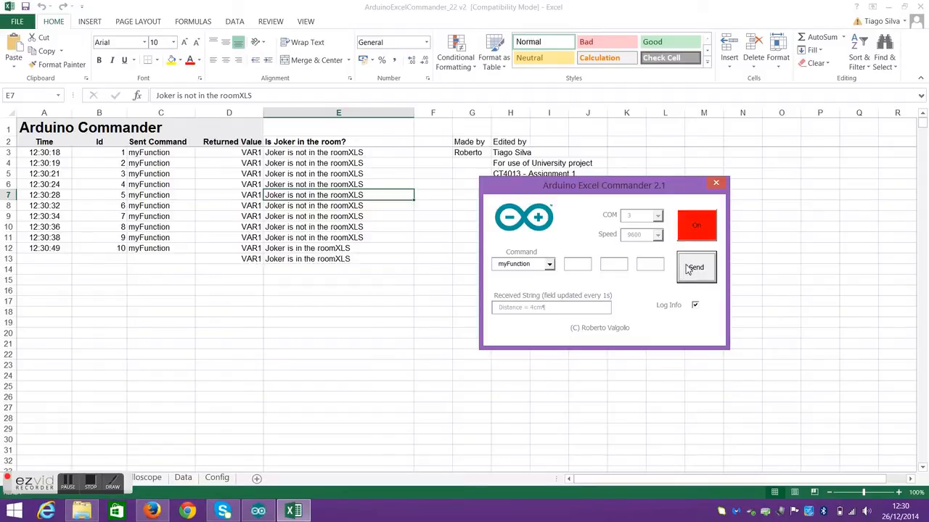
{"action": "left_click", "coordinate": [695, 267]}
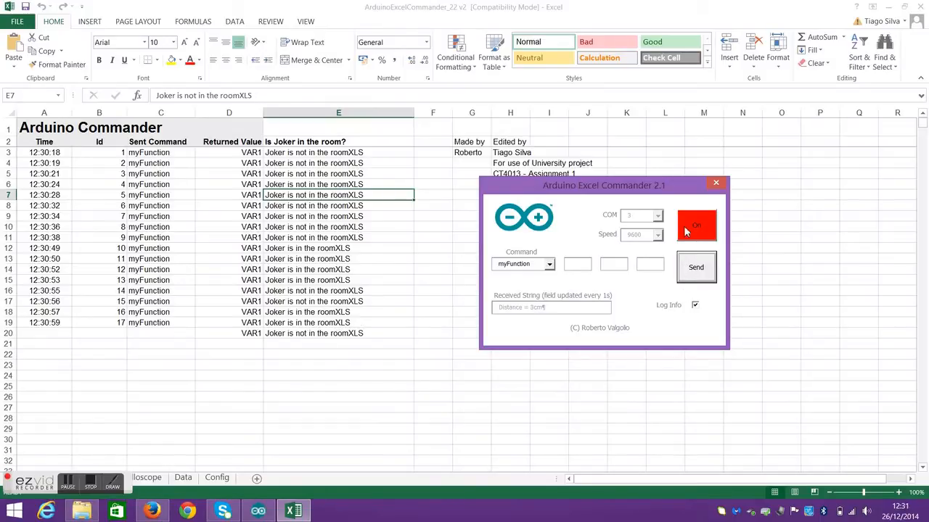
- Disconnect and reconnect the Commander, then re-enable Log info to raise the clear-sheet warning
{"action": "left_click", "coordinate": [696, 224]}
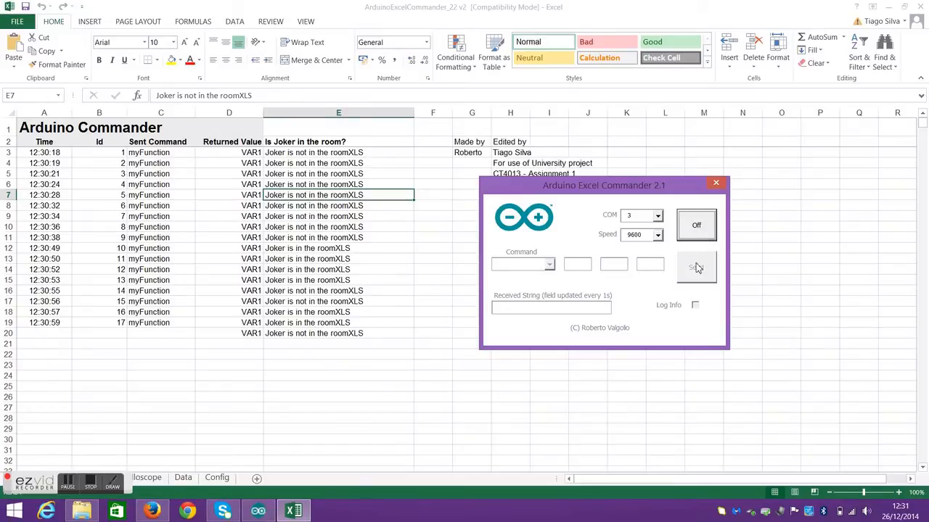
{"action": "mouse_move", "coordinate": [667, 231]}
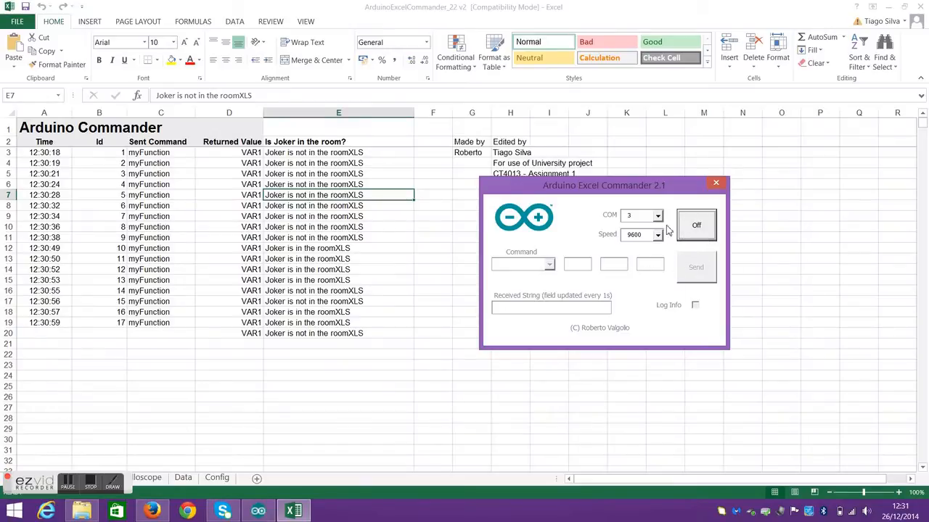
{"action": "left_click", "coordinate": [696, 225]}
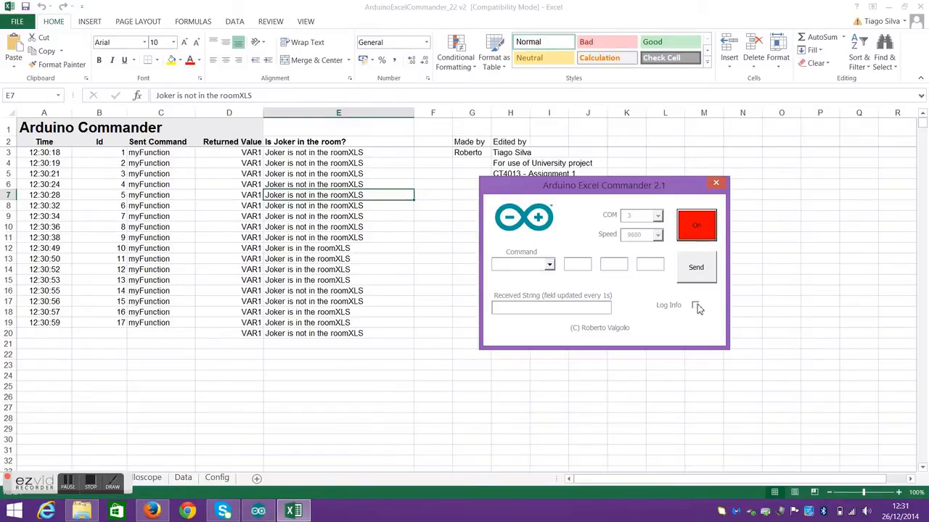
{"action": "left_click", "coordinate": [696, 305]}
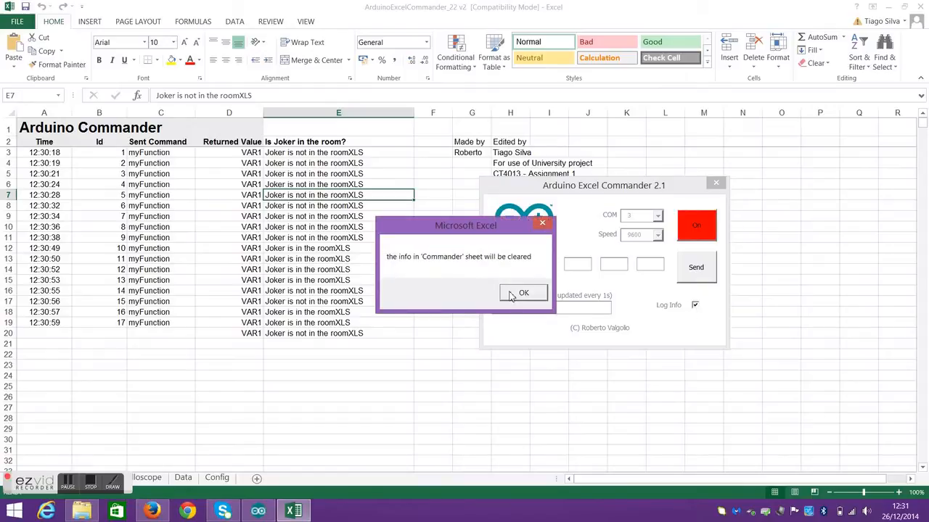
- Confirm clearing the sheet, then choose pinMode with pin 2 and mode 2
{"action": "left_click", "coordinate": [522, 293]}
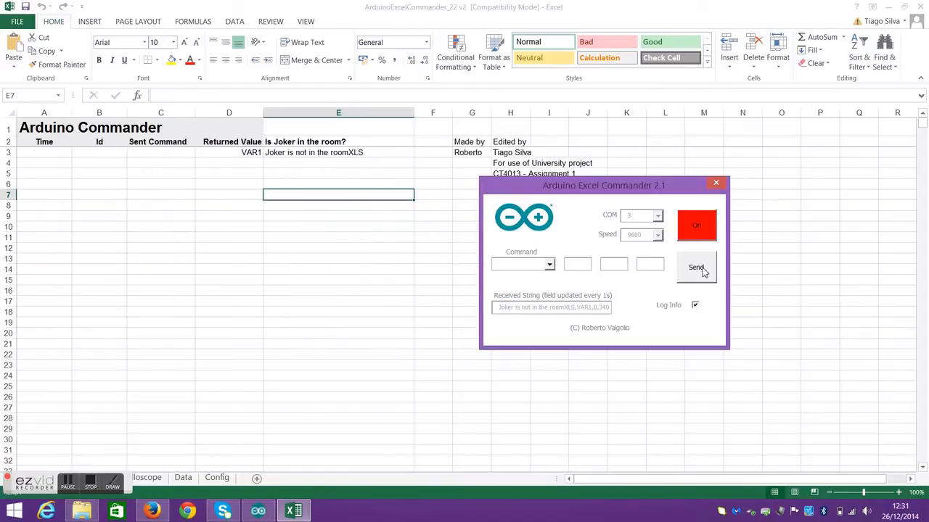
{"action": "left_click", "coordinate": [696, 267]}
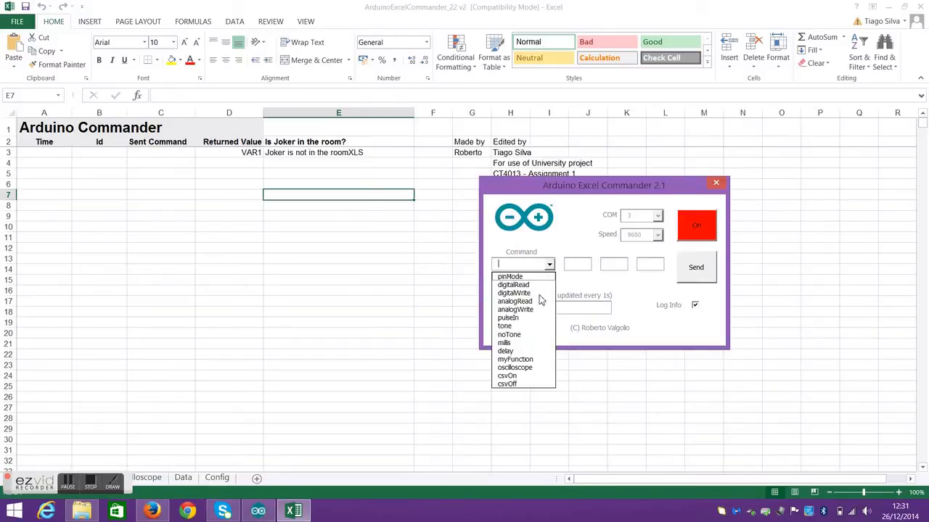
{"action": "mouse_move", "coordinate": [515, 360]}
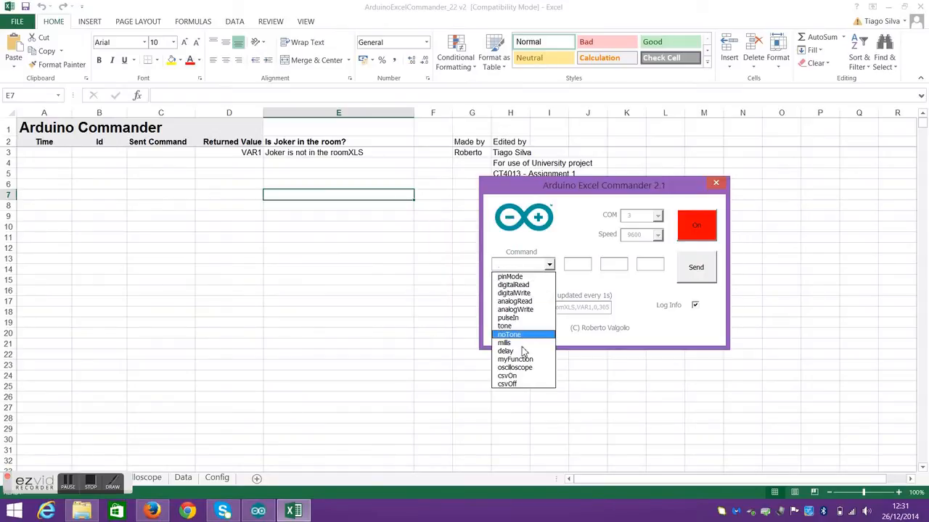
{"action": "left_click", "coordinate": [505, 343]}
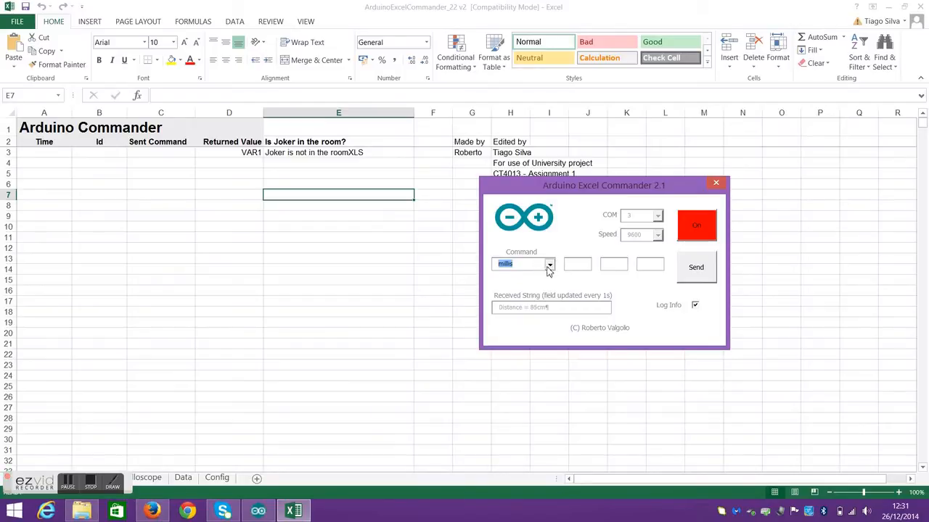
{"action": "left_click", "coordinate": [549, 264]}
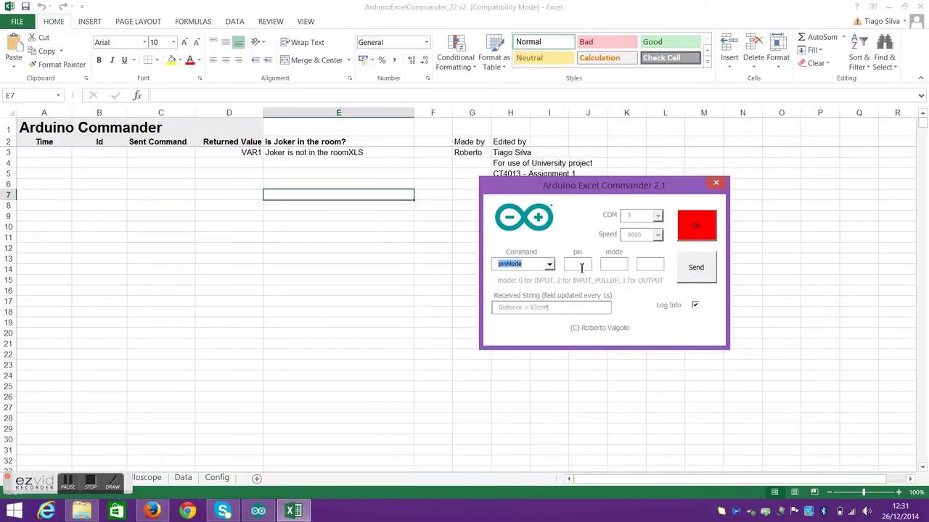
{"action": "left_click", "coordinate": [578, 264]}
{"action": "type", "text": "2"}
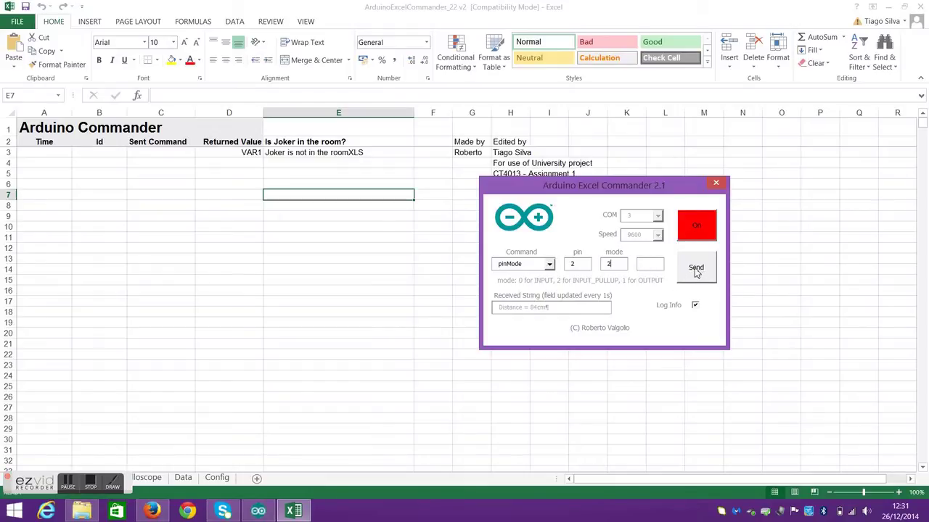
- Send pinMode,2,2 repeatedly, logging timestamped rows with VAR1 Joker status
{"action": "left_click", "coordinate": [695, 267]}
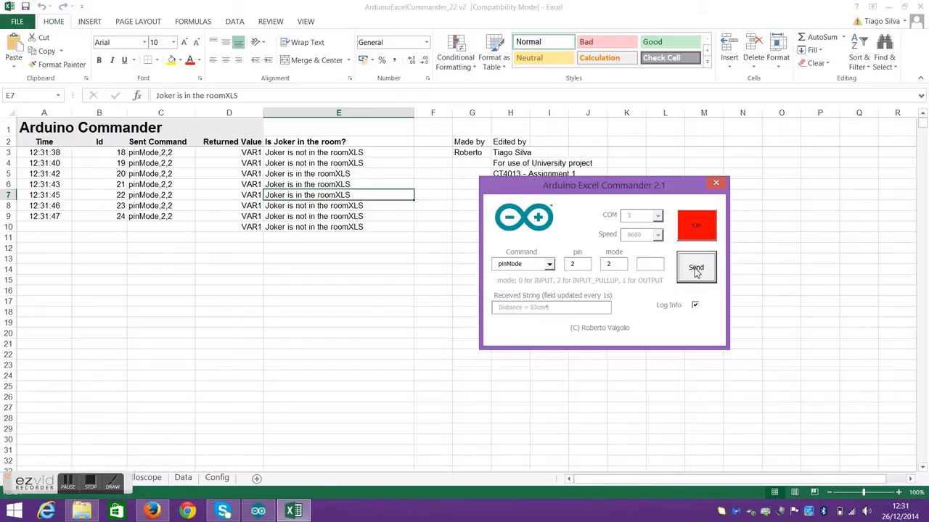
{"action": "left_click", "coordinate": [695, 267]}
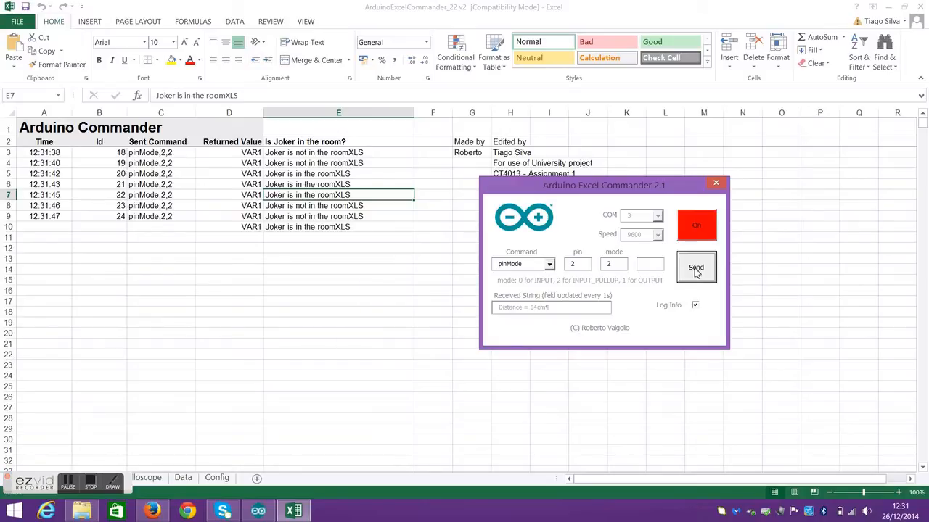
{"action": "left_click", "coordinate": [695, 267]}
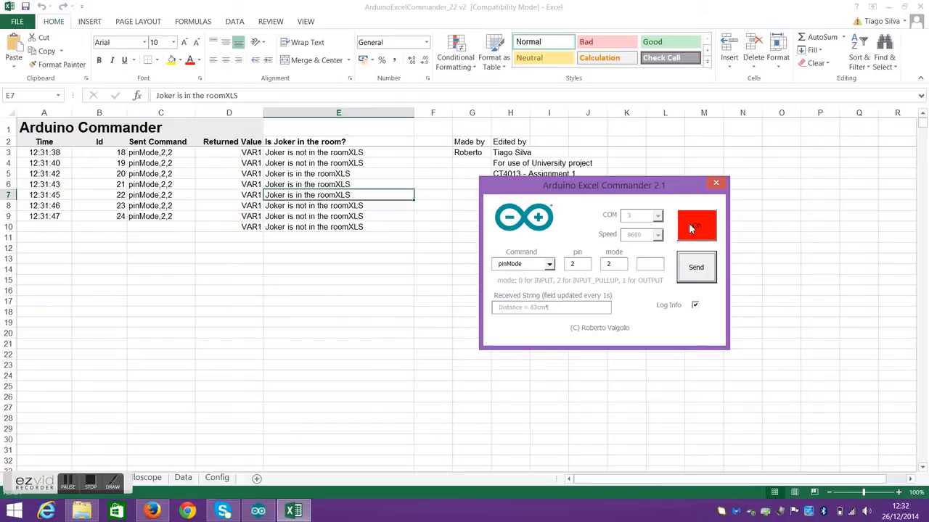
- Disconnect the Commander, close its form and bring up the workbook's macro list
{"action": "left_click", "coordinate": [697, 226]}
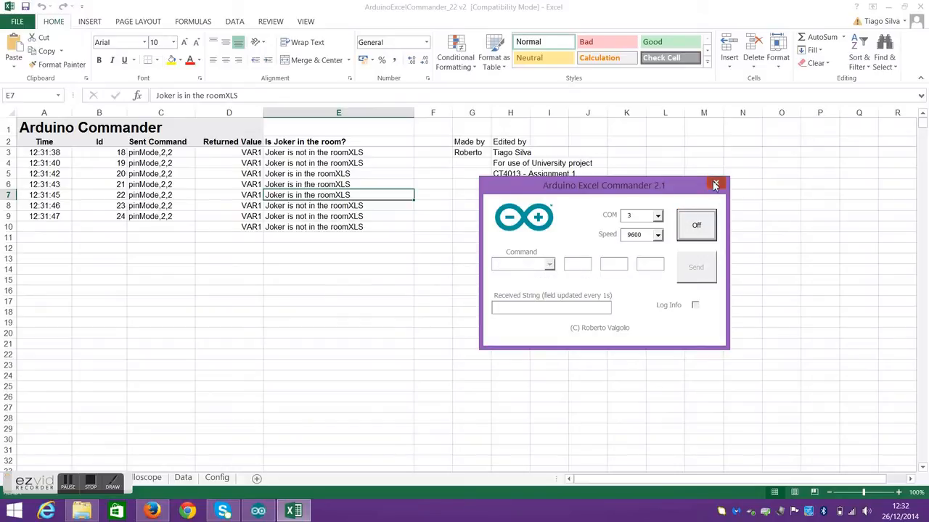
{"action": "left_click", "coordinate": [714, 186]}
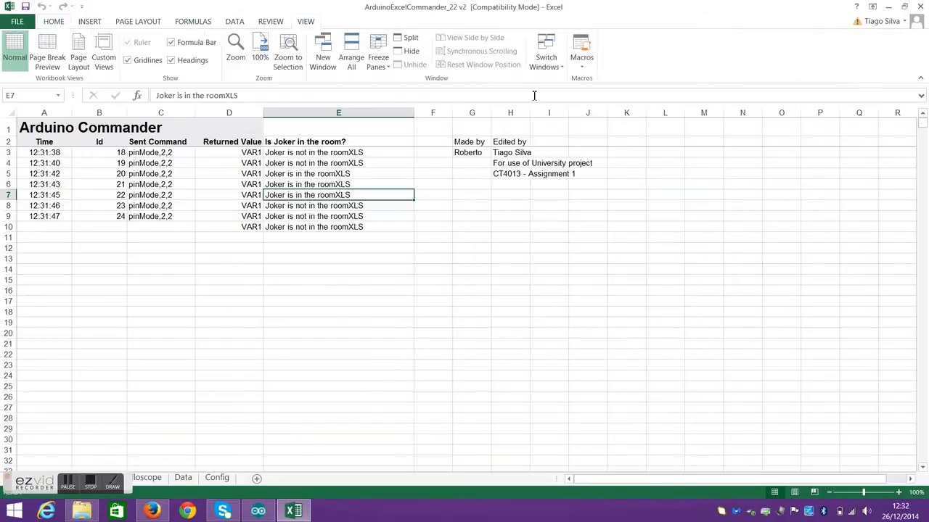
{"action": "left_click", "coordinate": [581, 51]}
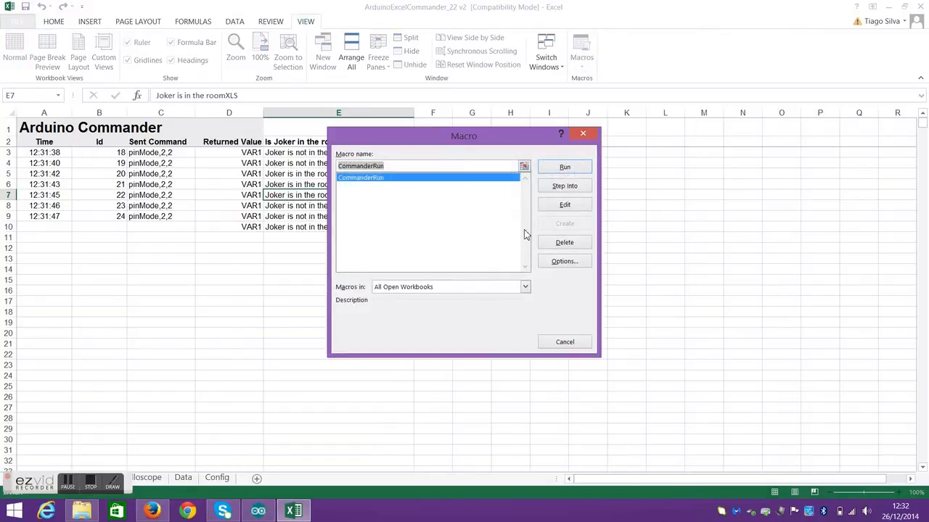
- Edit the CommanderRun macro and view the FormCommander code down to UserForm_Initialize
{"action": "left_click", "coordinate": [565, 203]}
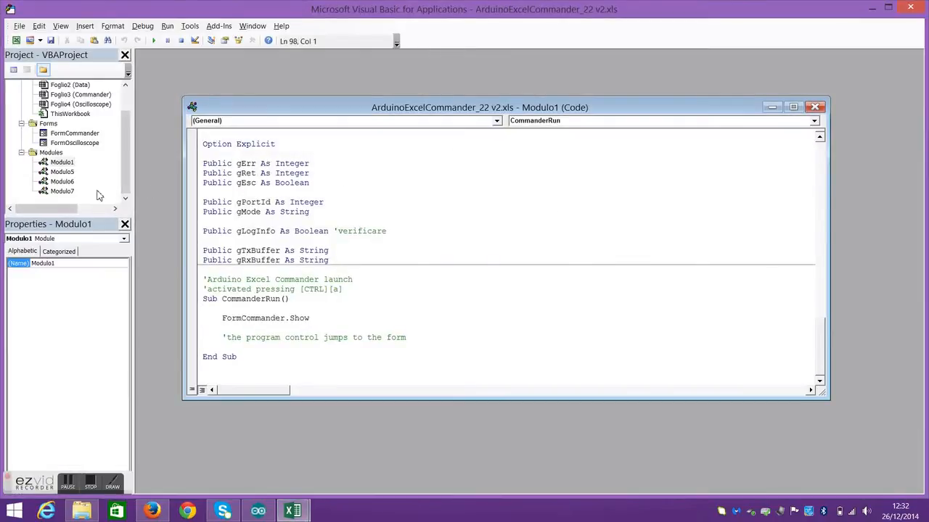
{"action": "double_click", "coordinate": [76, 133]}
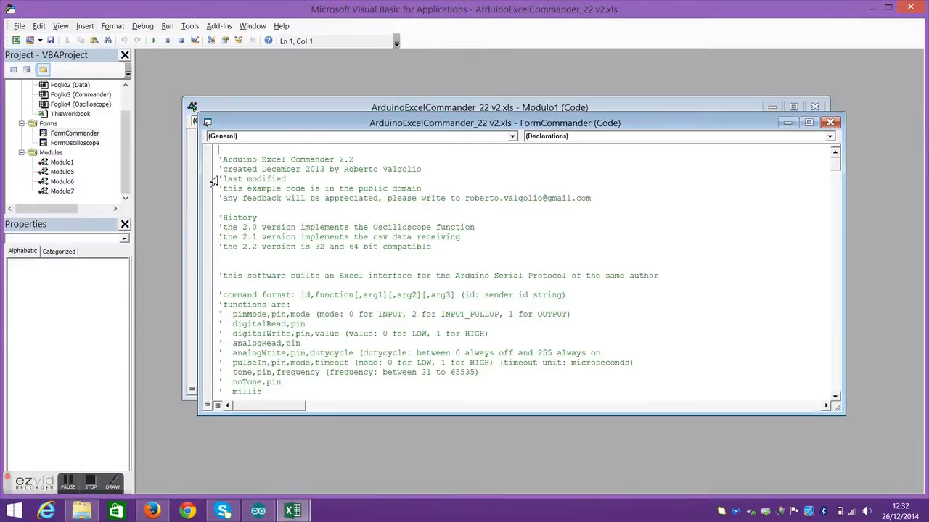
{"action": "scroll", "scroll_direction": "down", "scroll_amount": 3}
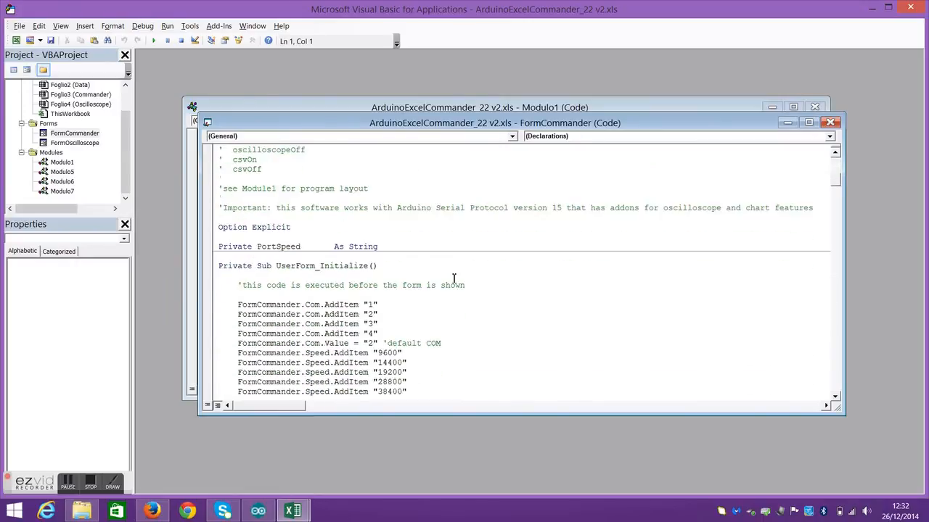
{"action": "scroll", "scroll_direction": "down", "scroll_amount": 3}
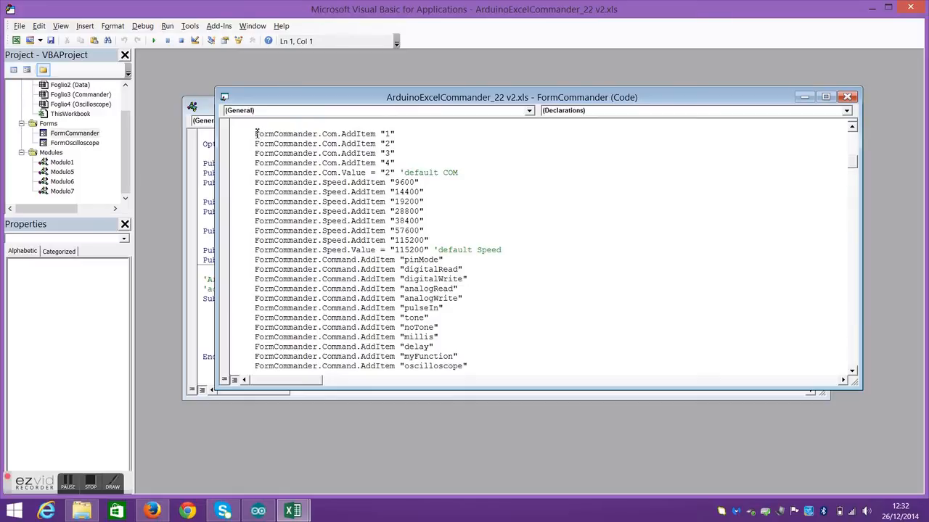
{"action": "left_click_drag", "start_coordinate": [255, 133], "coordinate": [423, 212]}
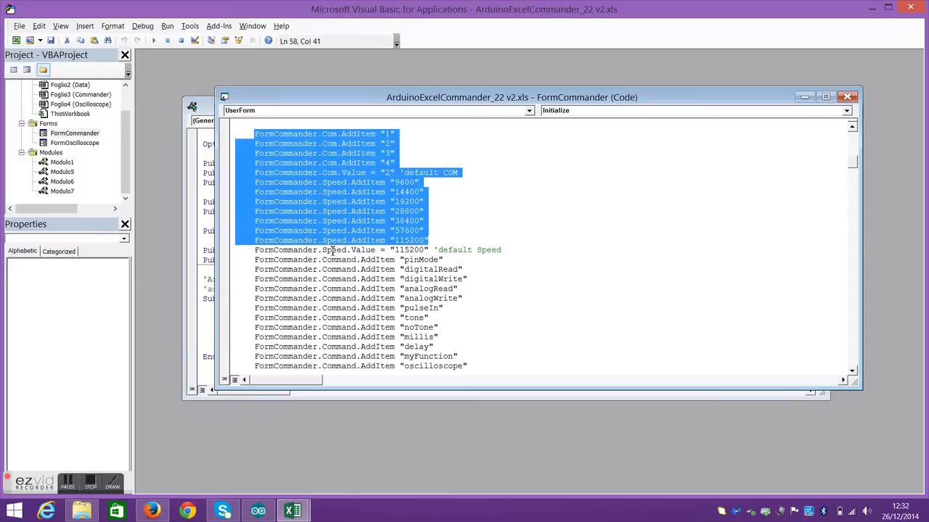
{"action": "scroll", "scroll_direction": "down", "scroll_amount": 3}
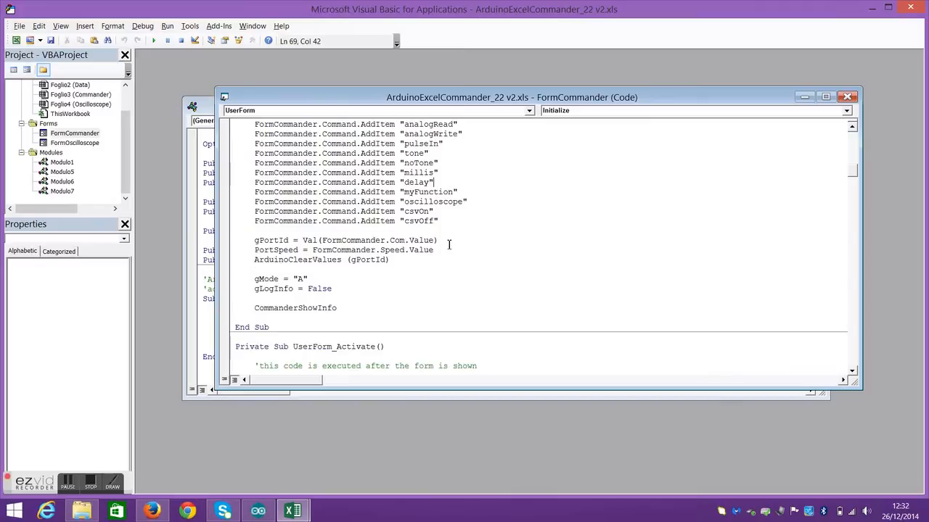
{"action": "scroll", "scroll_direction": "down", "scroll_amount": 3}
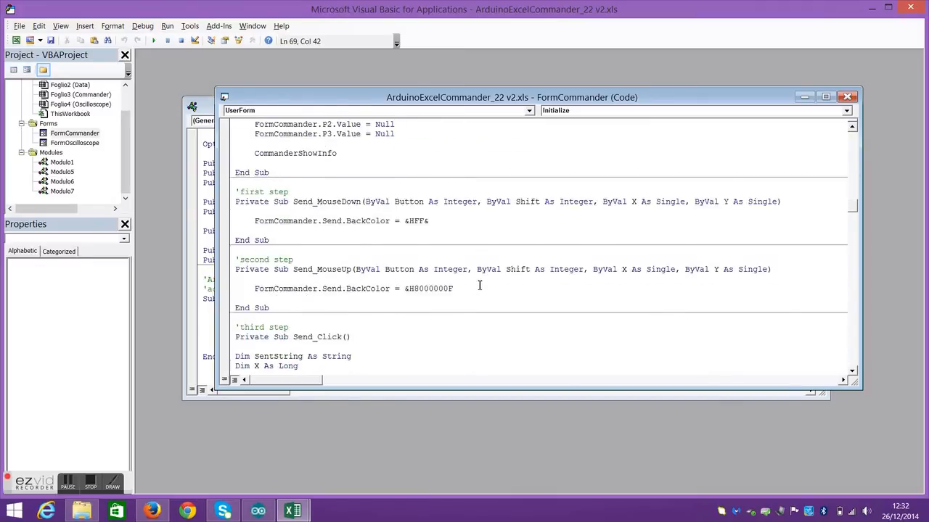
{"action": "scroll", "scroll_direction": "down", "scroll_amount": 3}
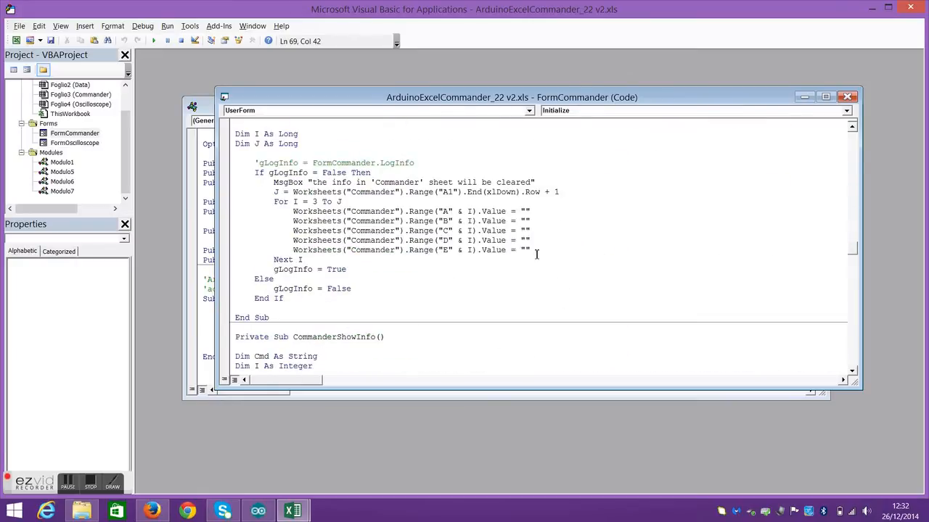
{"action": "left_click_drag", "start_coordinate": [293, 212], "coordinate": [530, 250]}
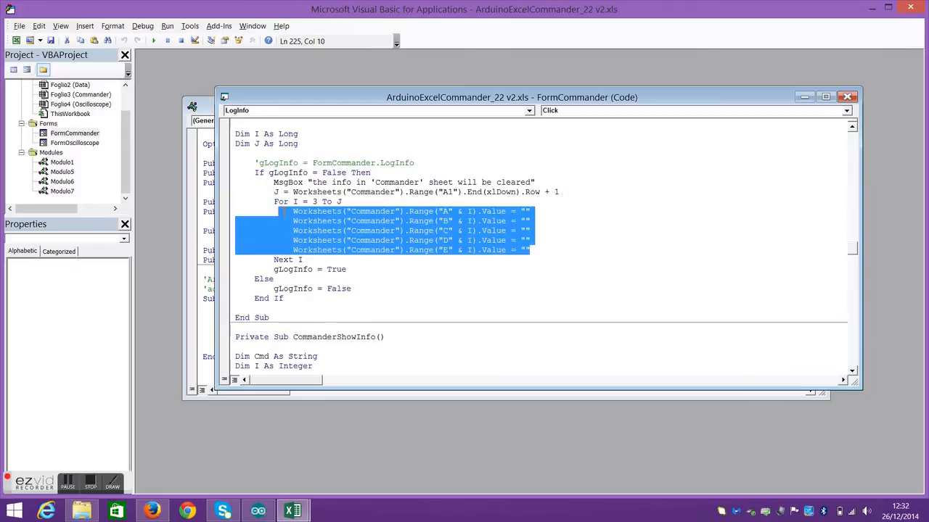
{"action": "left_click", "coordinate": [465, 250]}
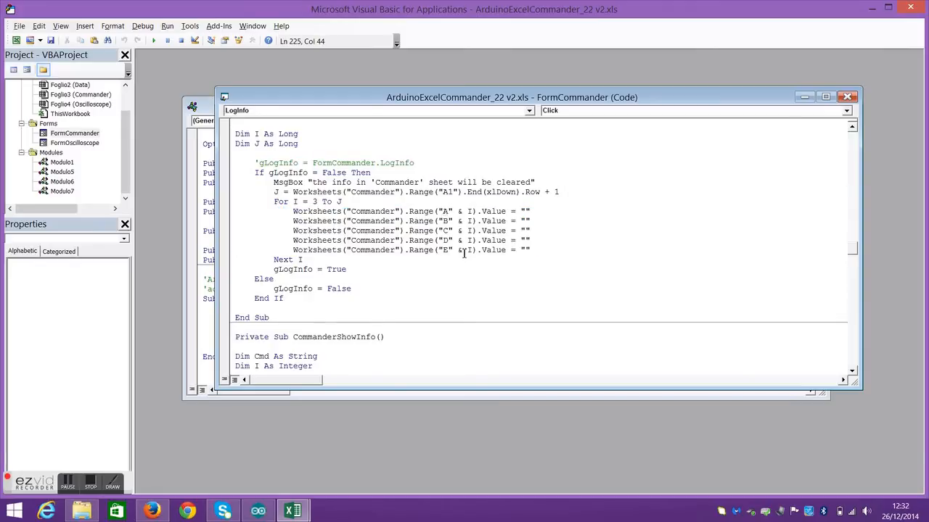
{"action": "mouse_move", "coordinate": [529, 226]}
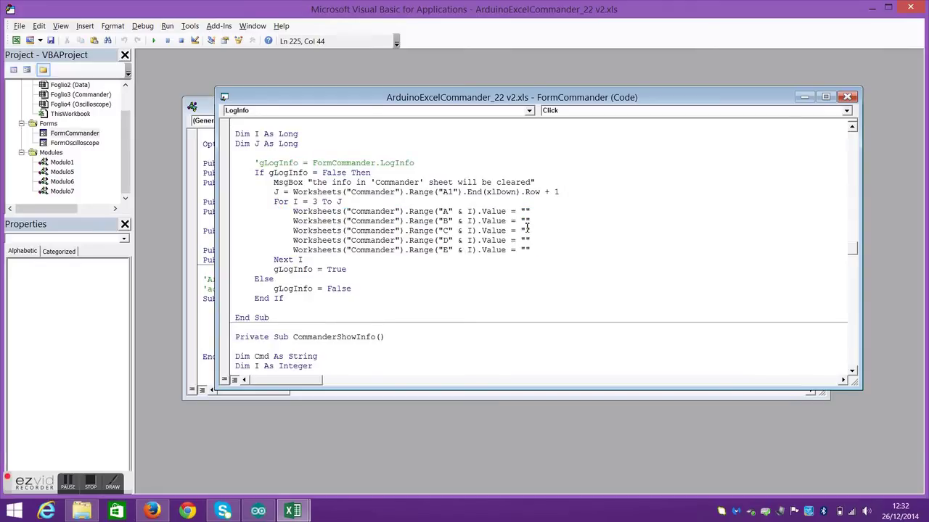
{"action": "scroll", "scroll_direction": "down", "scroll_amount": 3}
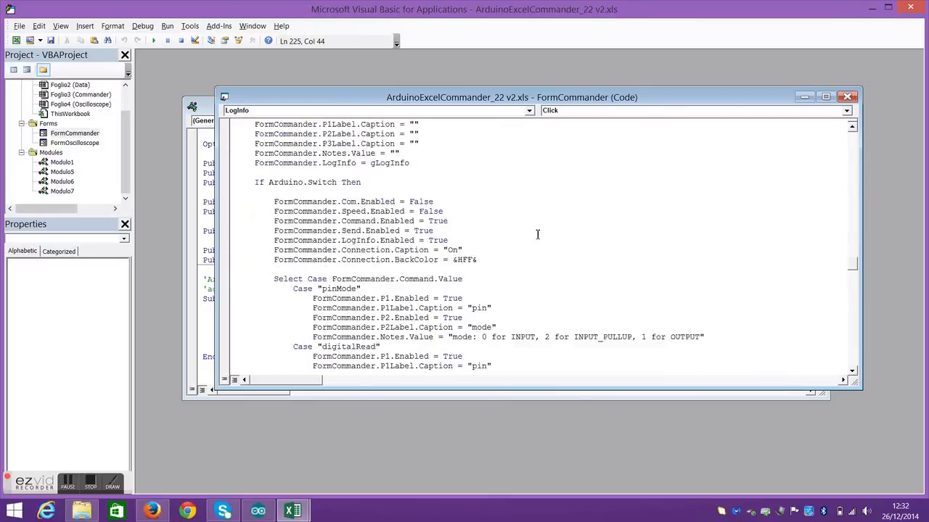
{"action": "scroll", "scroll_direction": "down", "scroll_amount": 3}
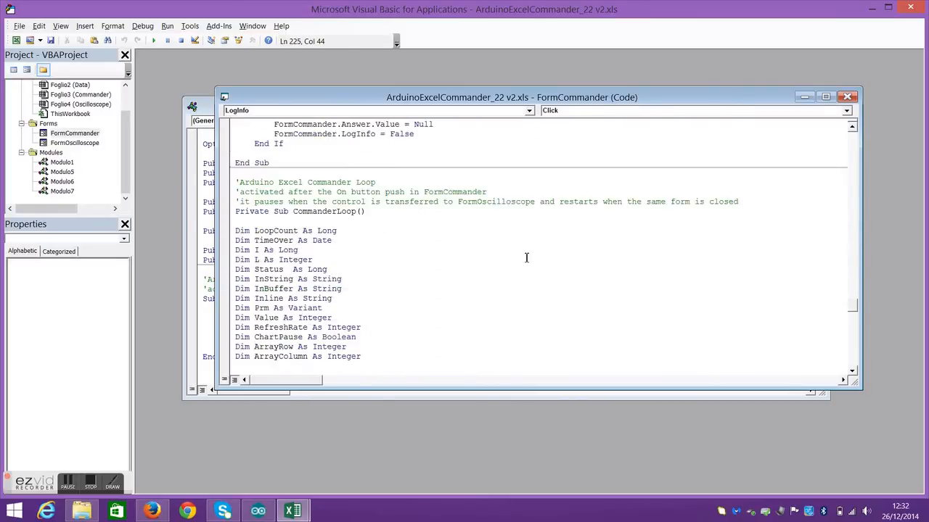
{"action": "scroll", "scroll_direction": "down", "scroll_amount": 3}
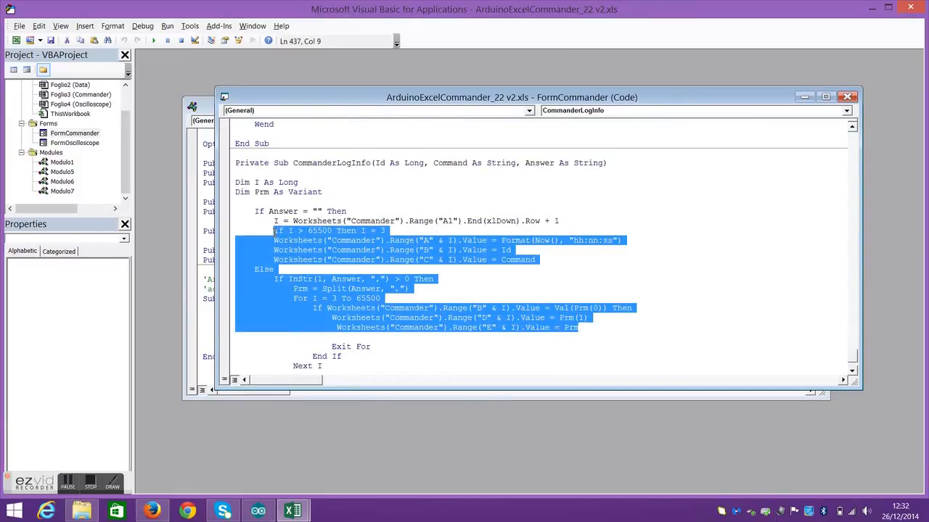
{"action": "left_click", "coordinate": [577, 240]}
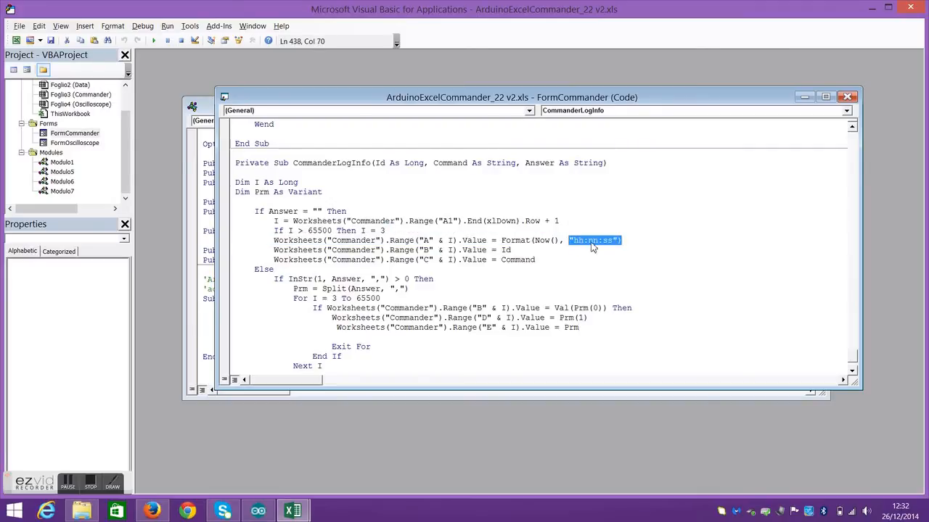
{"action": "mouse_move", "coordinate": [551, 263]}
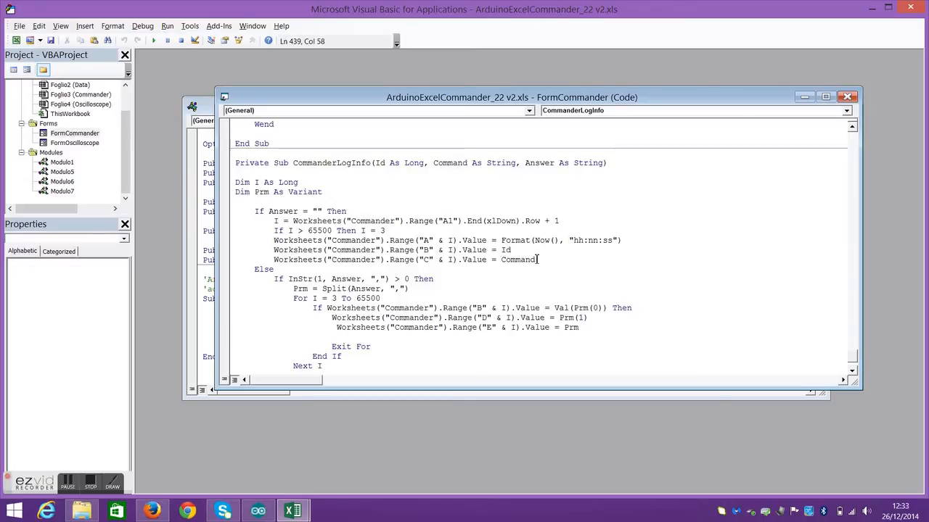
{"action": "double_click", "coordinate": [521, 259]}
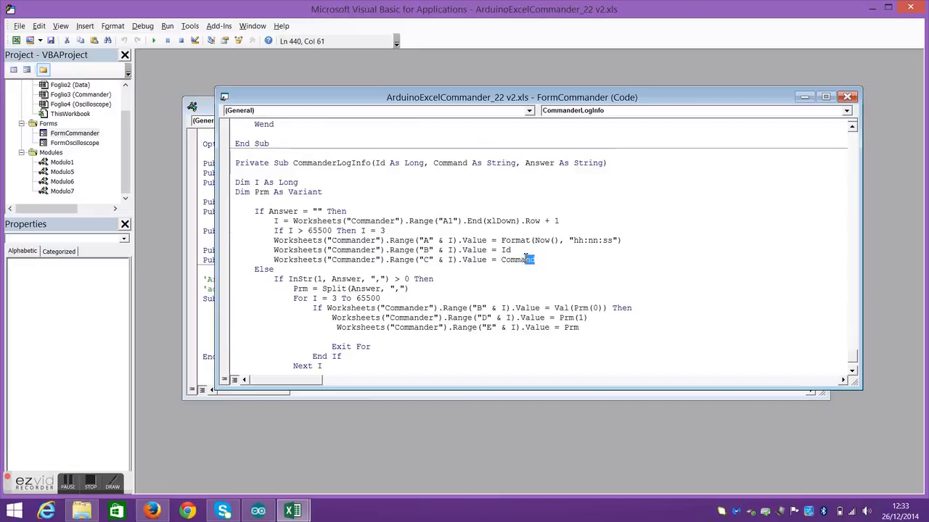
{"action": "double_click", "coordinate": [517, 260]}
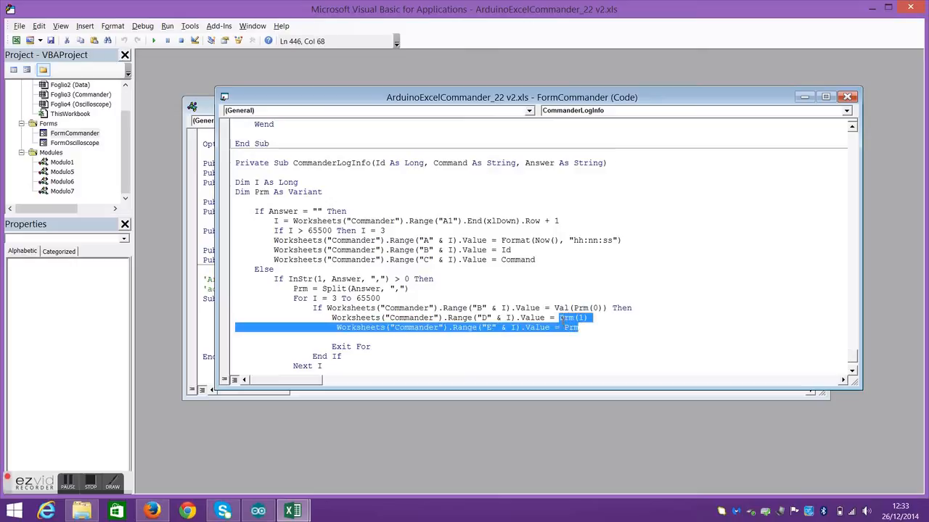
{"action": "mouse_move", "coordinate": [267, 195]}
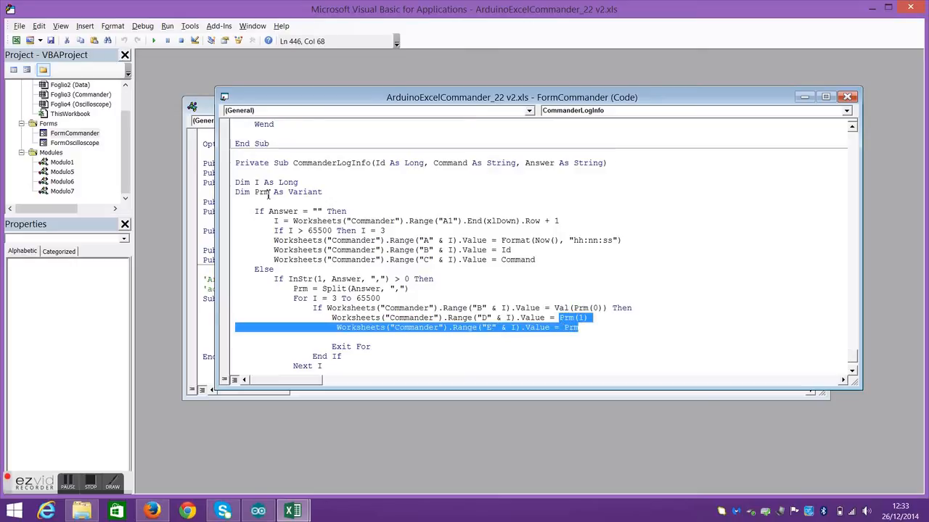
{"action": "left_click", "coordinate": [579, 328]}
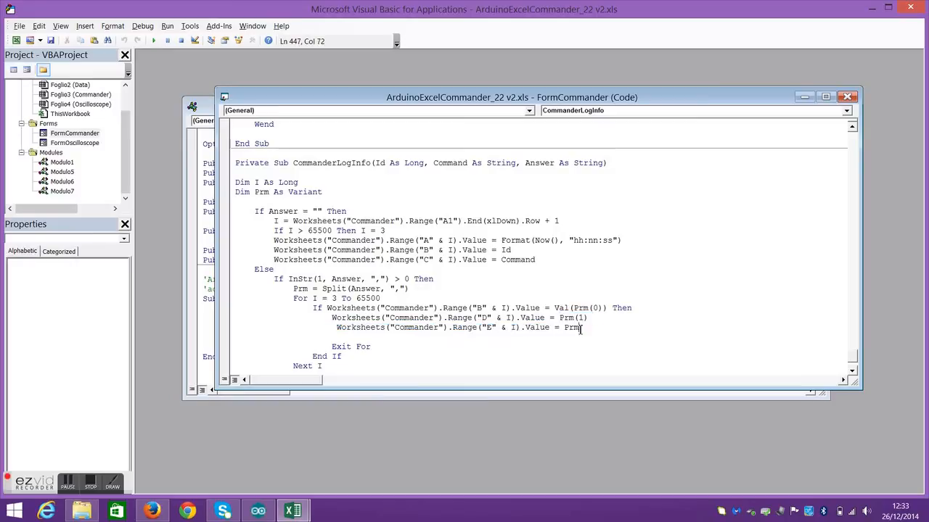
{"action": "double_click", "coordinate": [571, 328]}
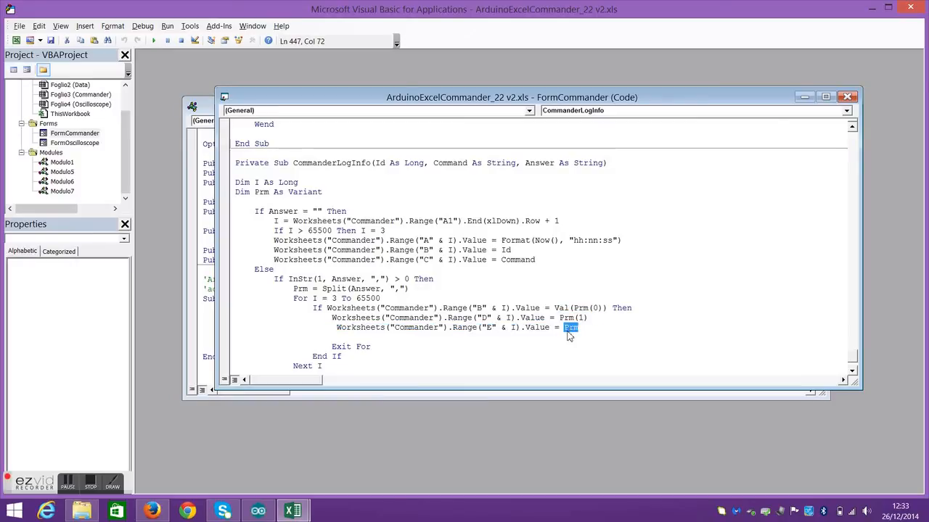
{"action": "mouse_move", "coordinate": [522, 203]}
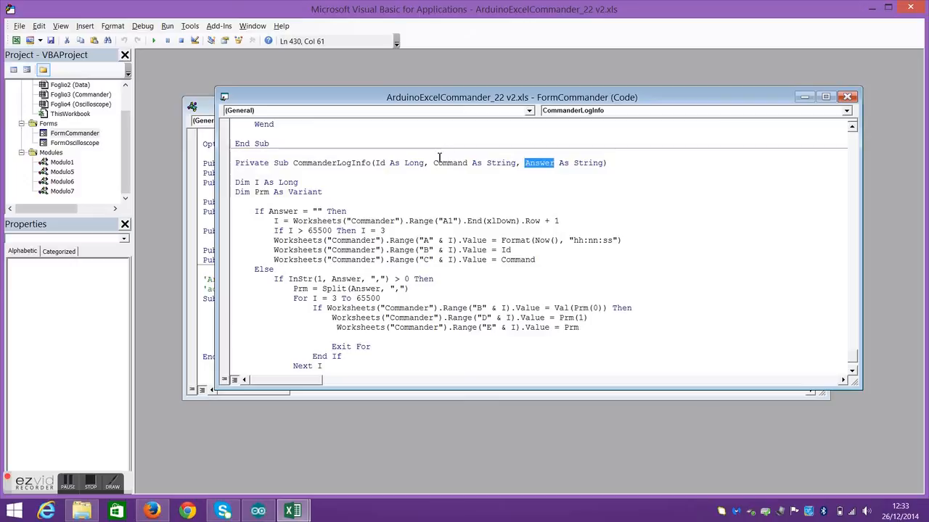
{"action": "double_click", "coordinate": [450, 163]}
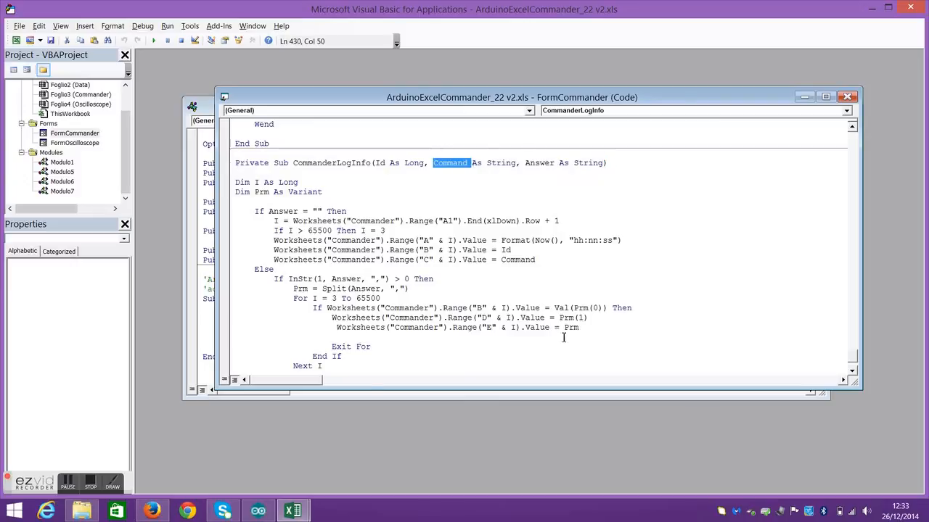
{"action": "double_click", "coordinate": [569, 327]}
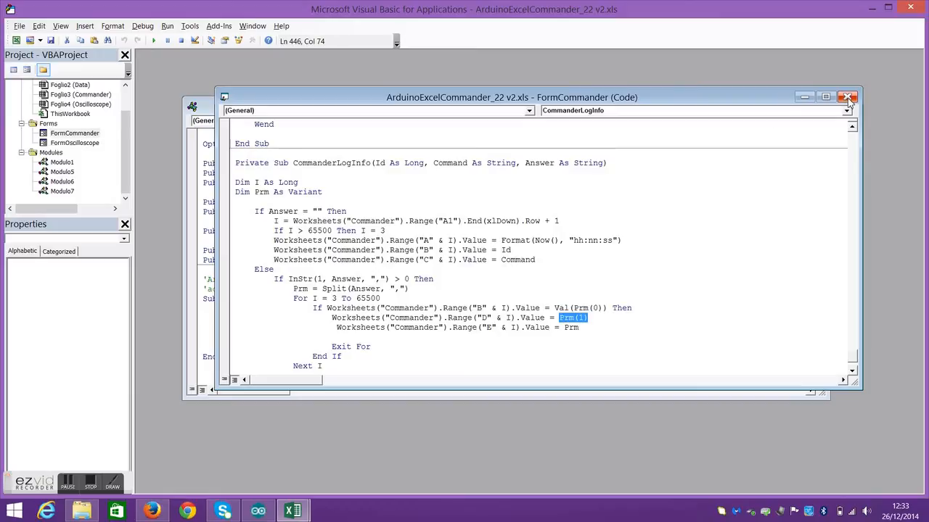
- Close the FormCommander and Modulo1 code windows and the VBA editor, returning to the Commander sheet
{"action": "left_click", "coordinate": [848, 96]}
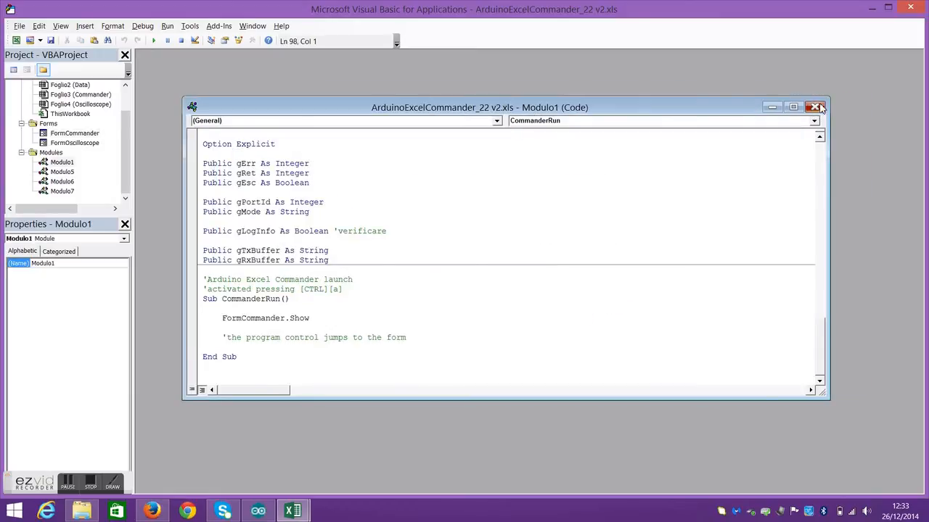
{"action": "left_click", "coordinate": [816, 107]}
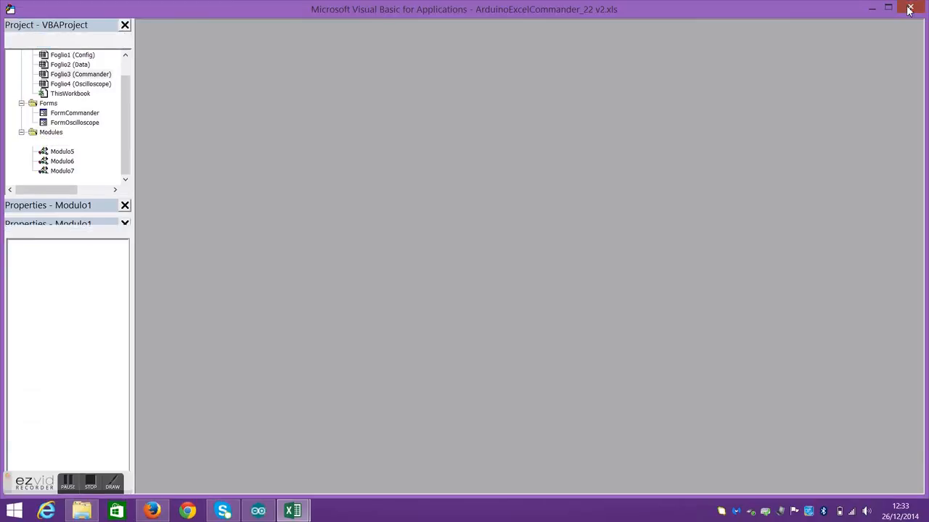
{"action": "left_click", "coordinate": [908, 9]}
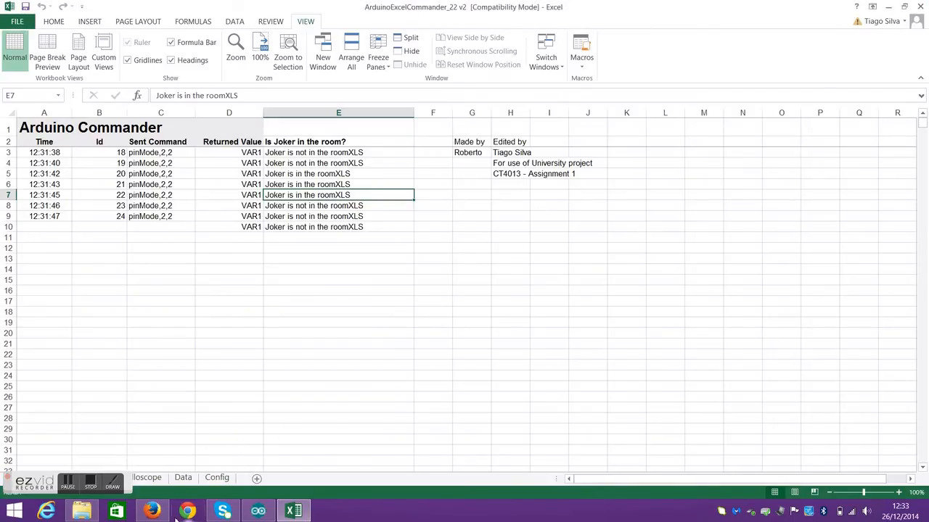